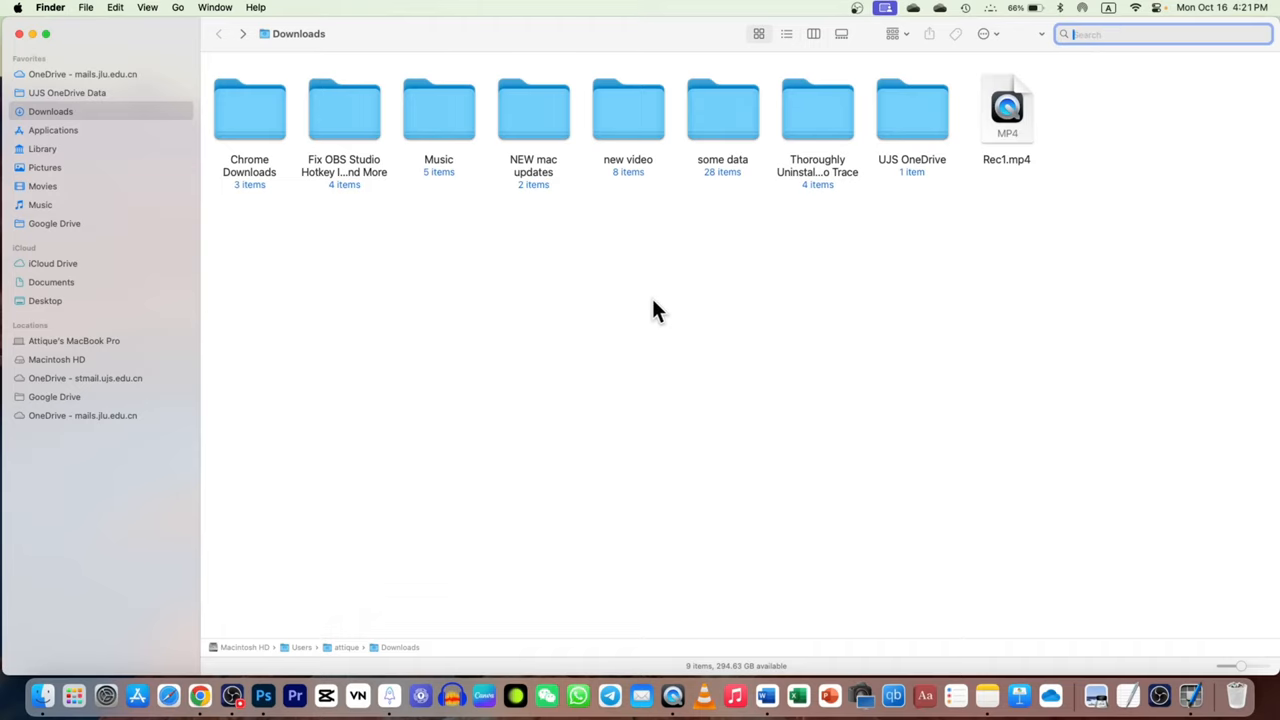
Search for 'goy' with no results, then browse the two OneDrive account folders
{"action": "type", "text": "goy"}
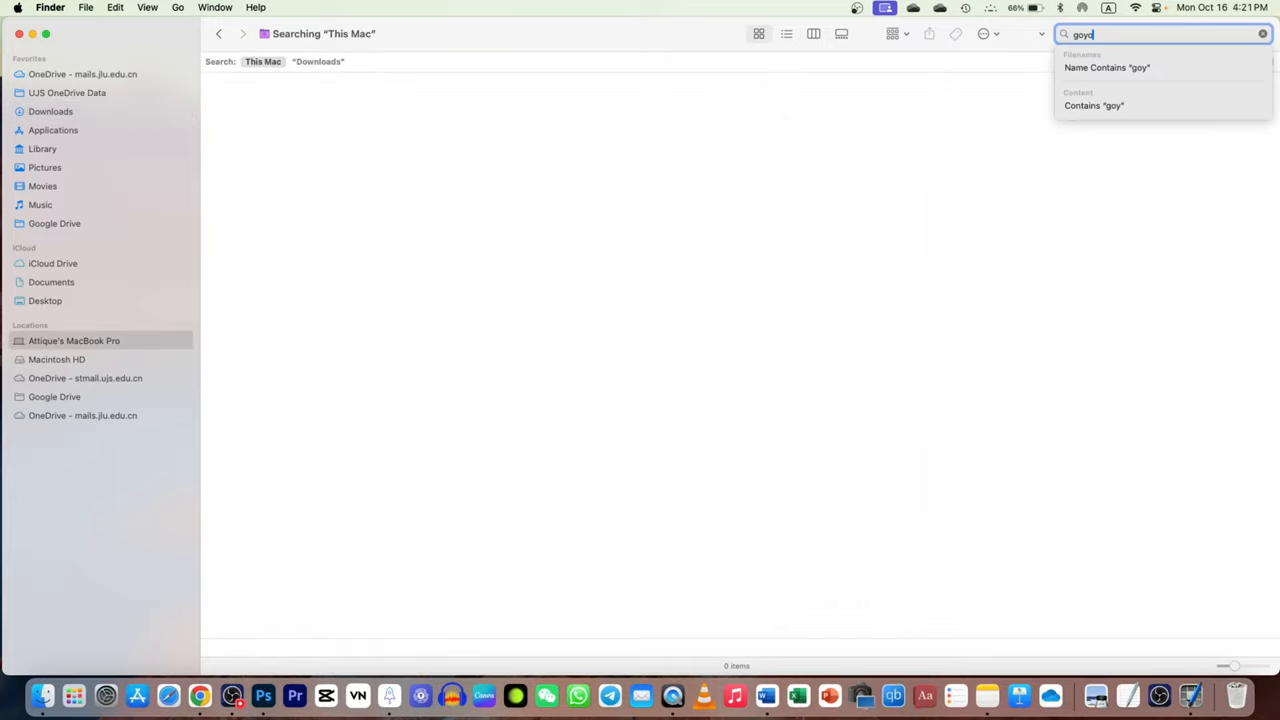
{"action": "left_click", "coordinate": [84, 72]}
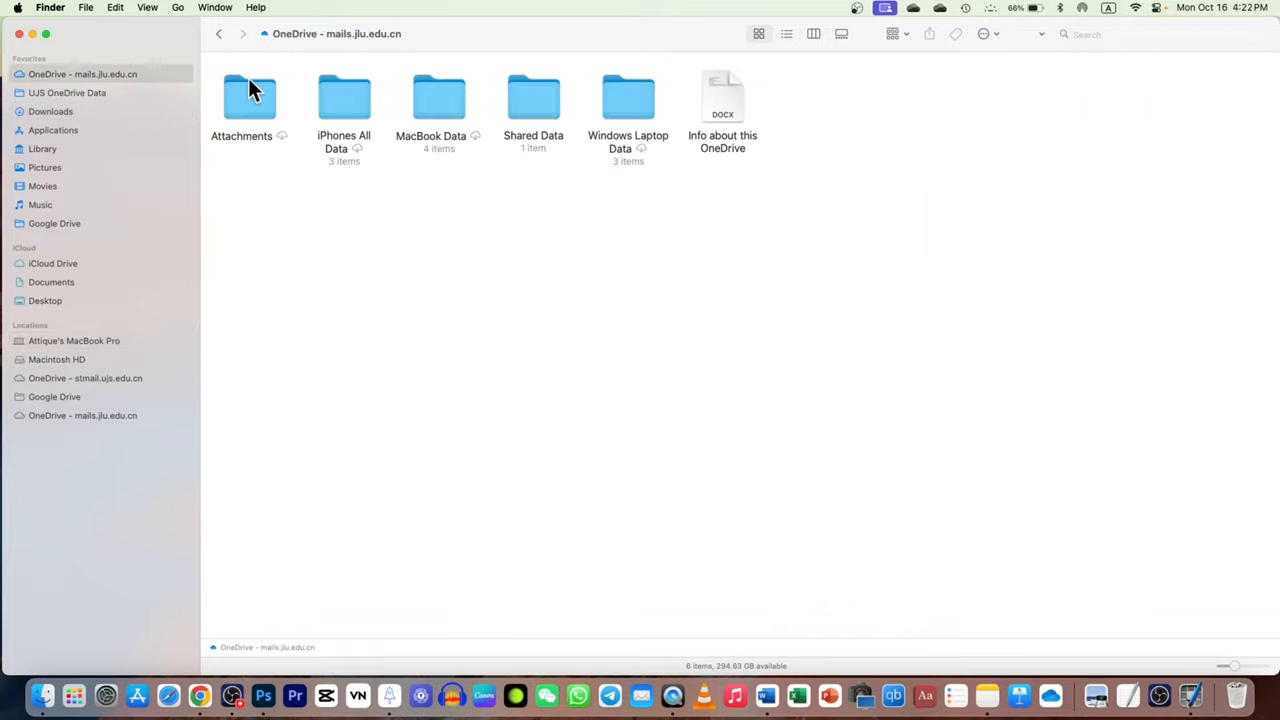
{"action": "mouse_move", "coordinate": [78, 118]}
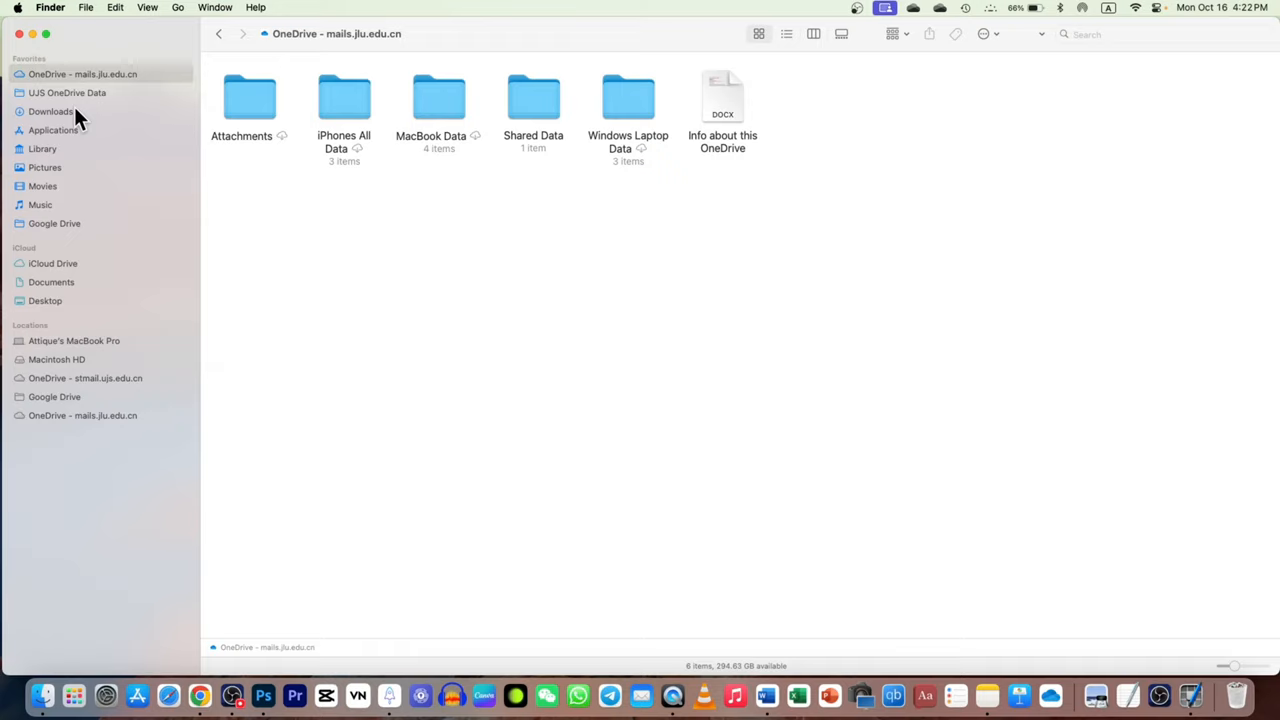
{"action": "left_click", "coordinate": [68, 92]}
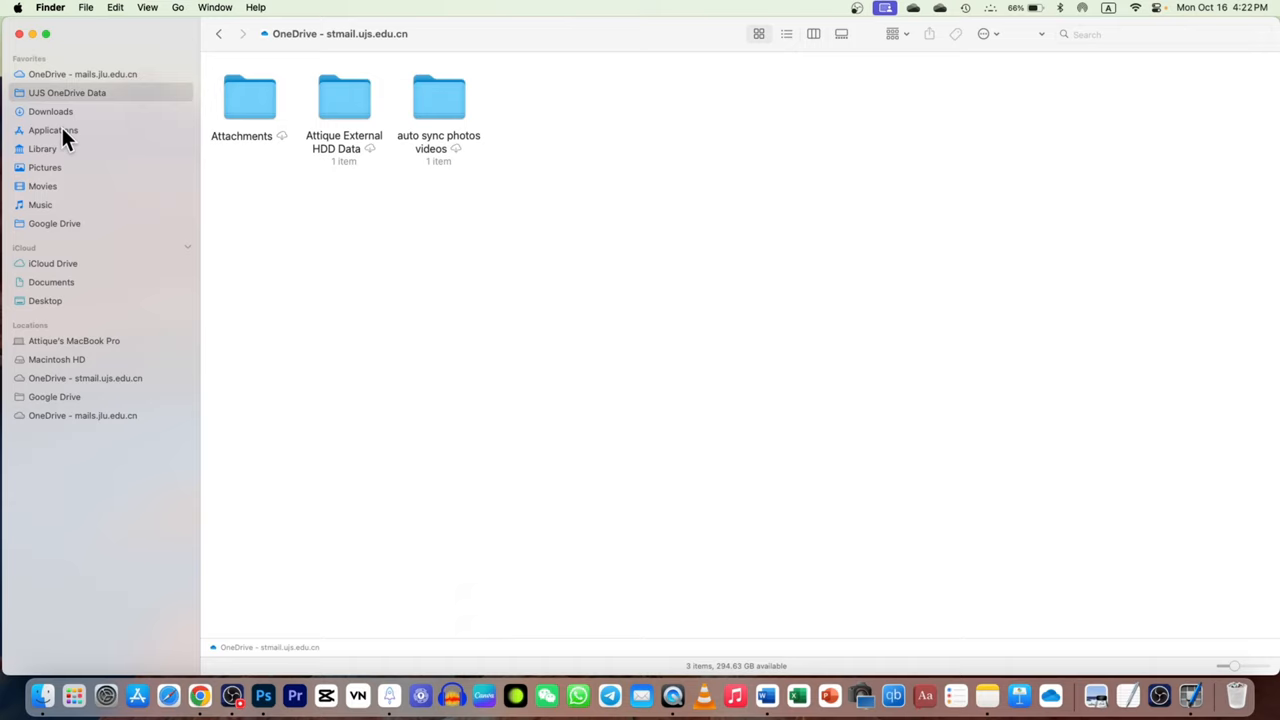
{"action": "mouse_move", "coordinate": [80, 136]}
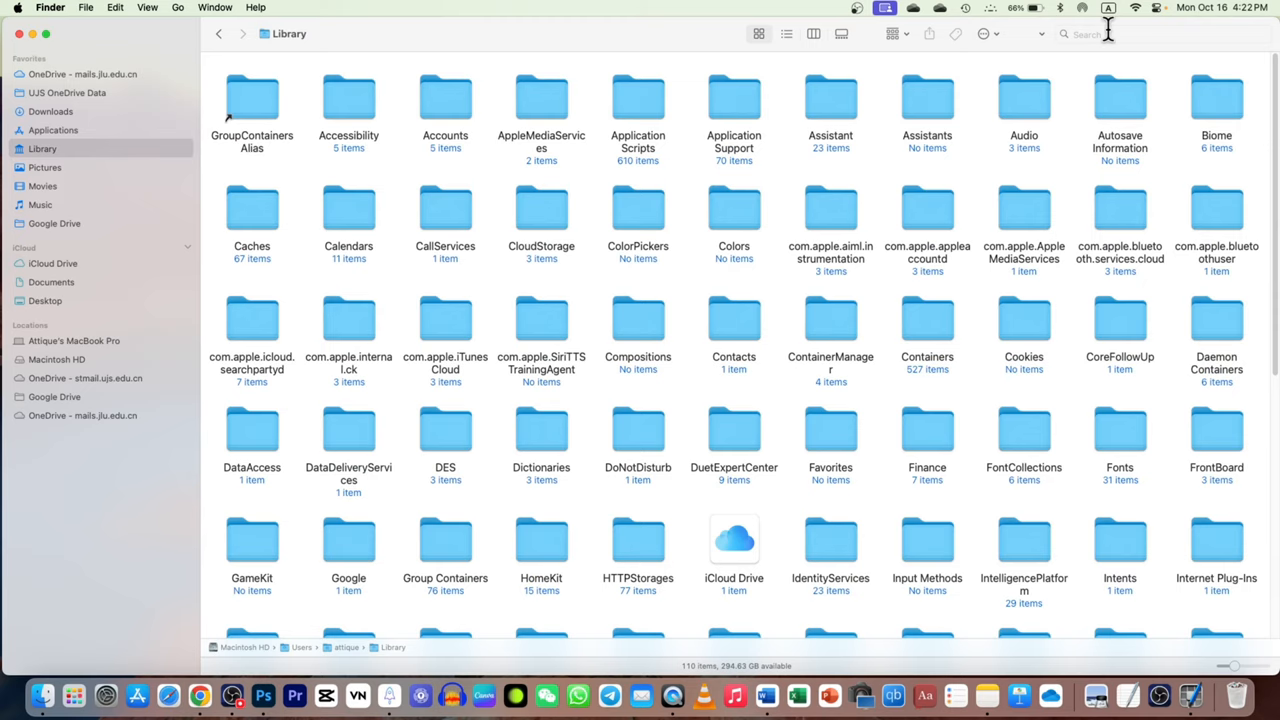
Search This Mac for 'goyo' from the Library window, returning no items
{"action": "left_click", "coordinate": [1130, 36]}
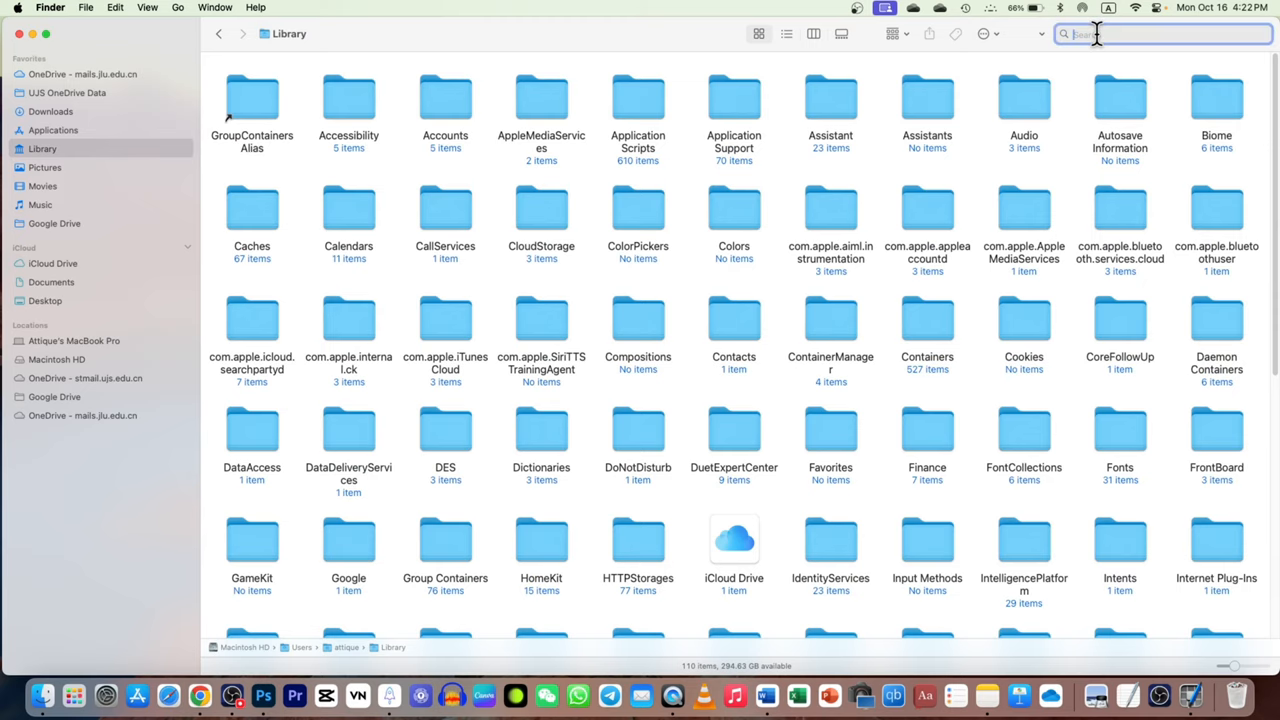
{"action": "type", "text": "goyo"}
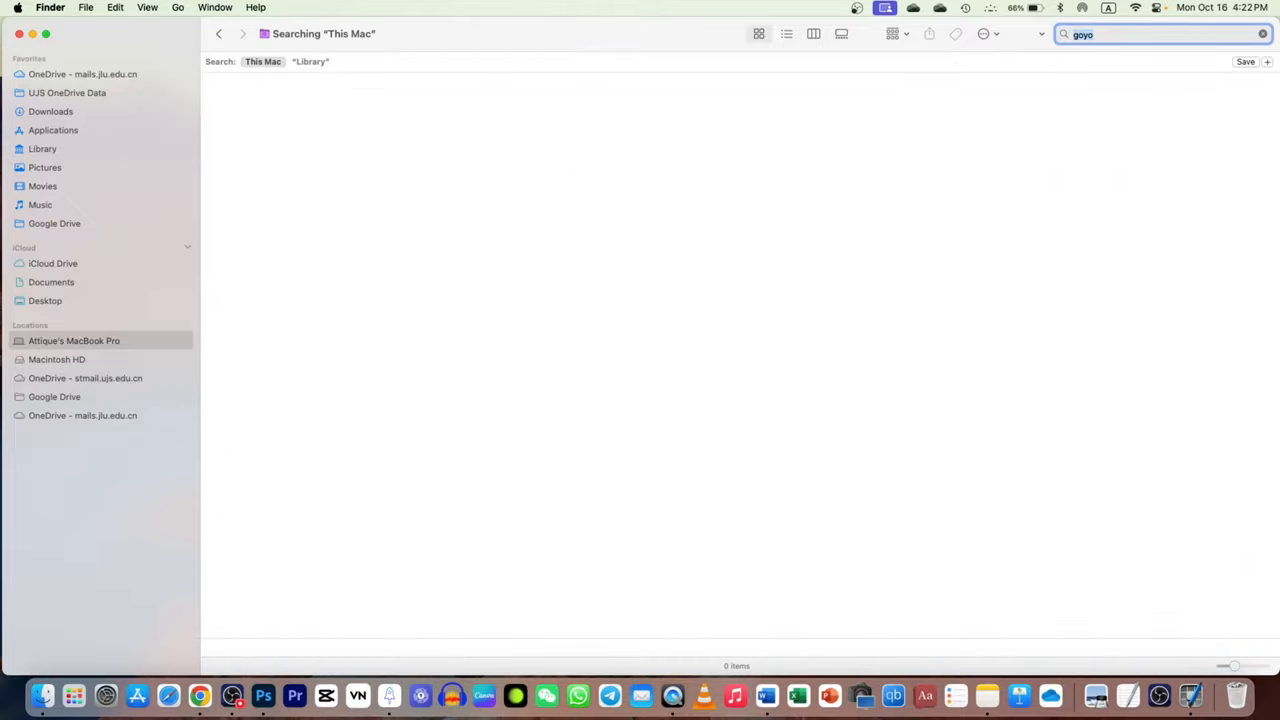
{"action": "mouse_move", "coordinate": [684, 132]}
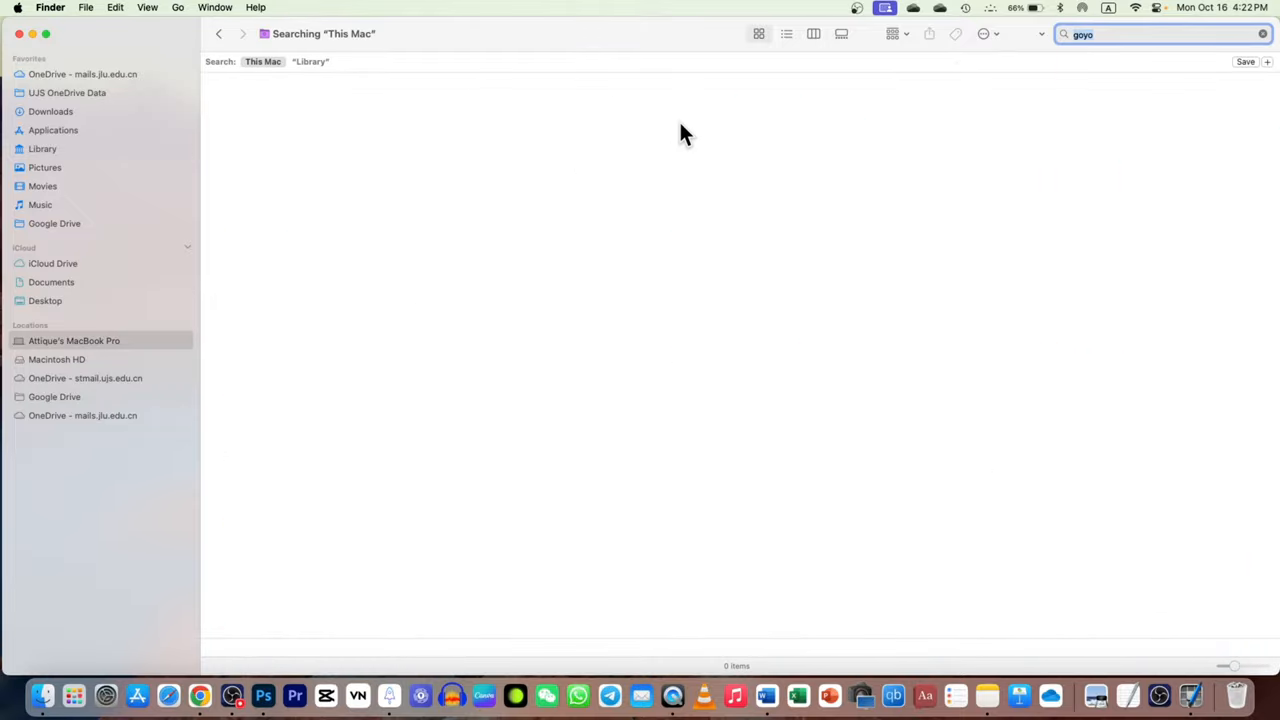
{"action": "mouse_move", "coordinate": [1098, 114]}
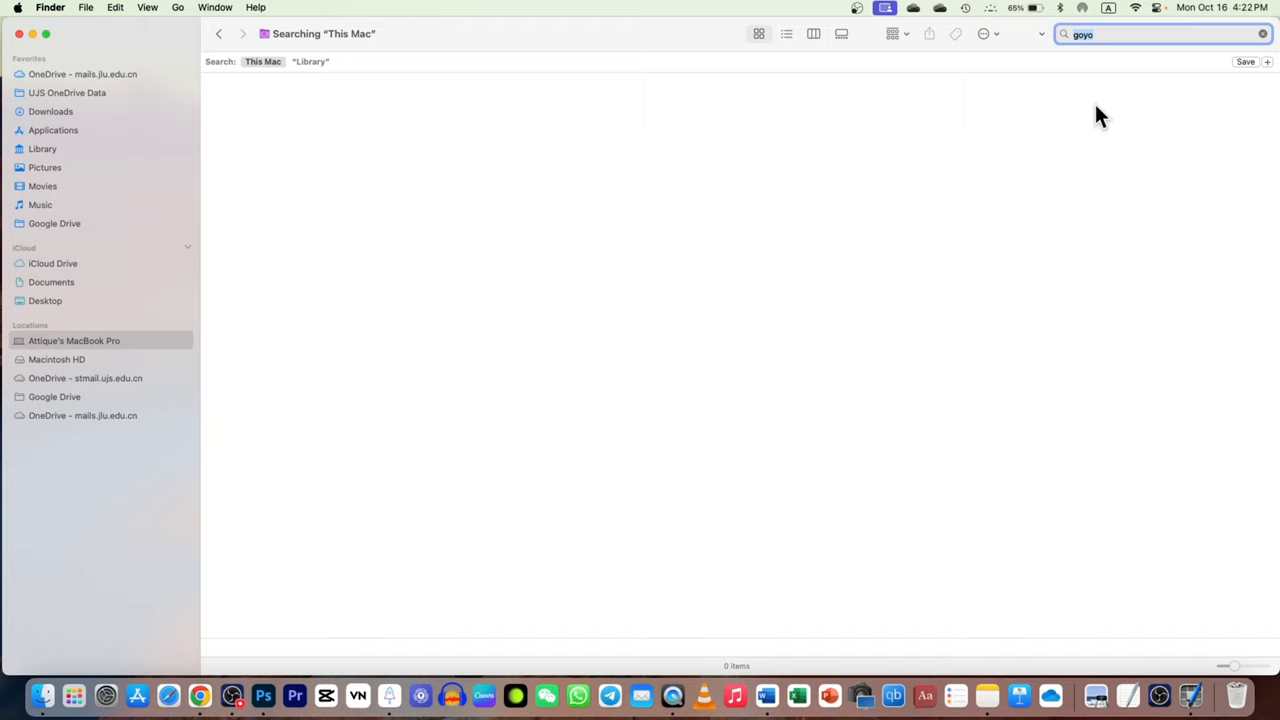
{"action": "mouse_move", "coordinate": [502, 24]}
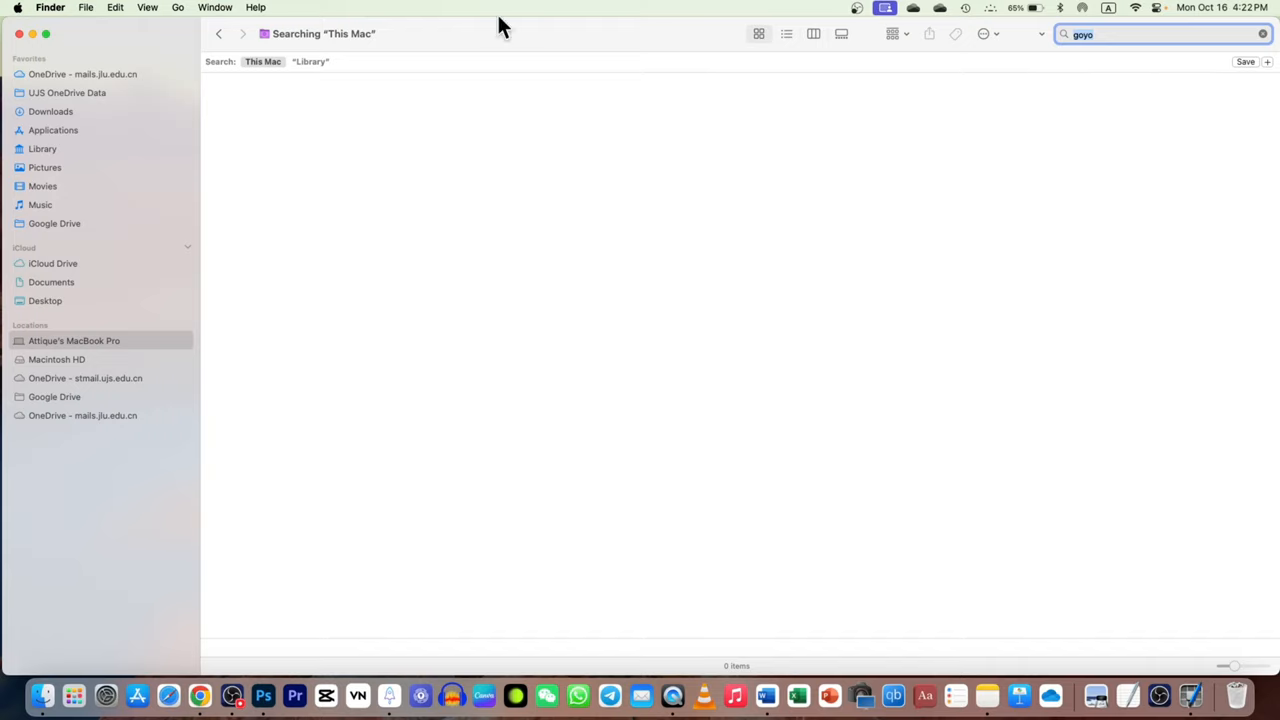
{"action": "mouse_move", "coordinate": [1120, 40]}
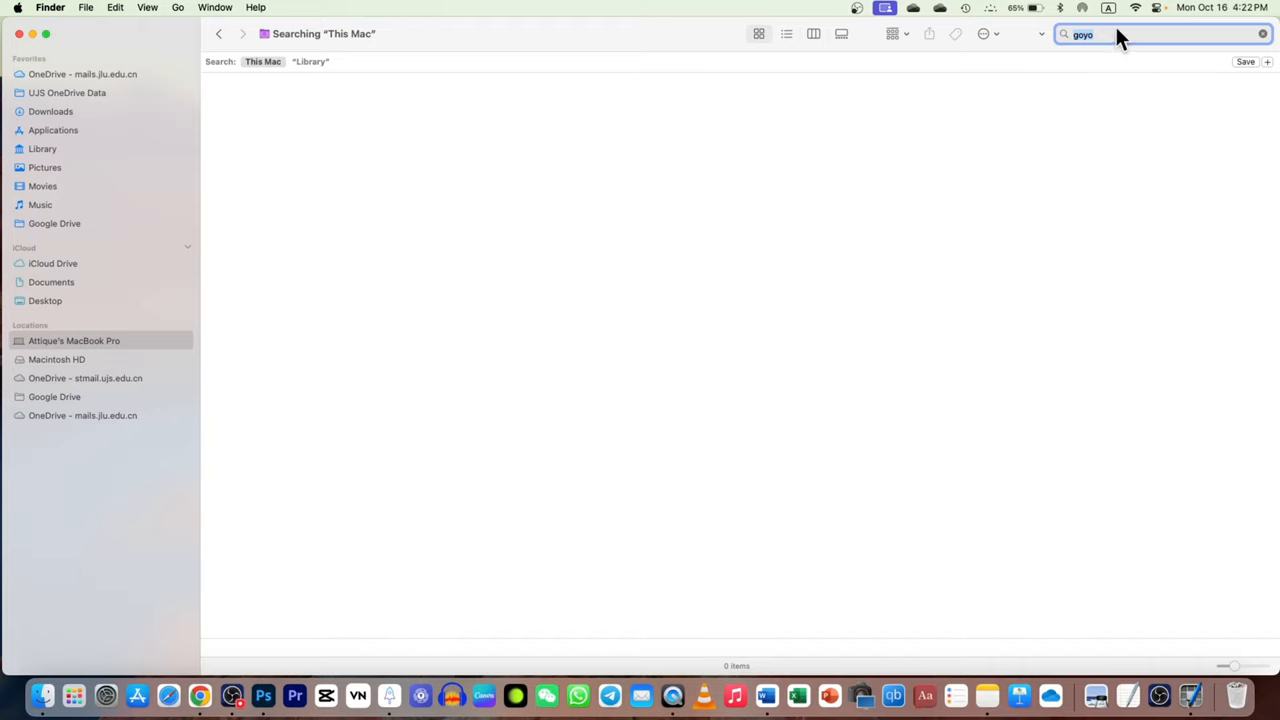
Go to the Computer top-level view listing Expansion, Macintosh HD and Network
{"action": "left_click", "coordinate": [176, 8]}
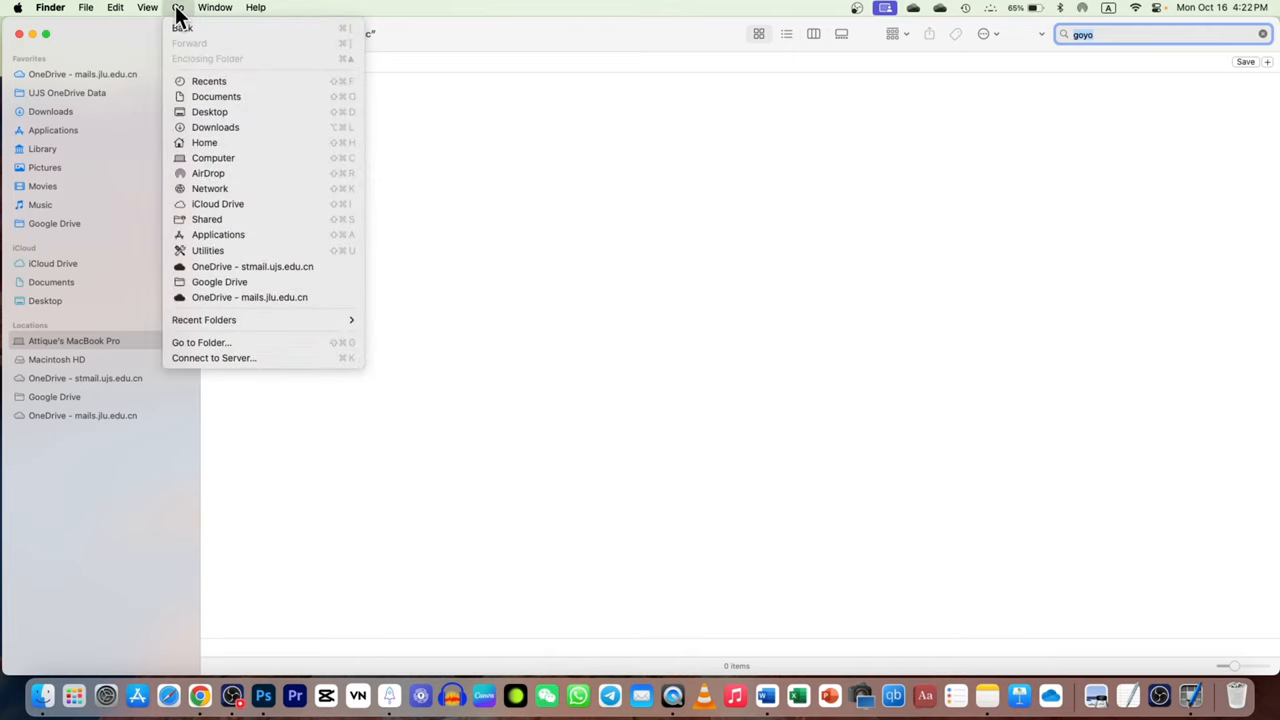
{"action": "mouse_move", "coordinate": [240, 168]}
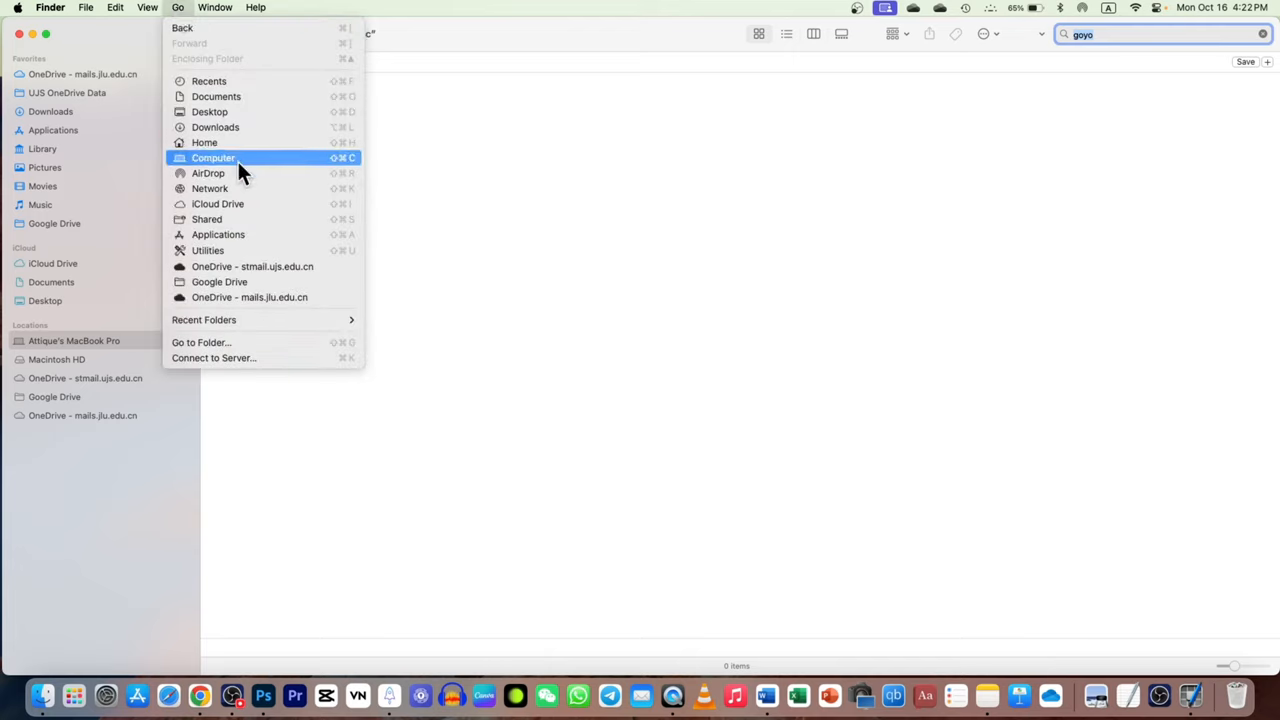
{"action": "left_click", "coordinate": [212, 158]}
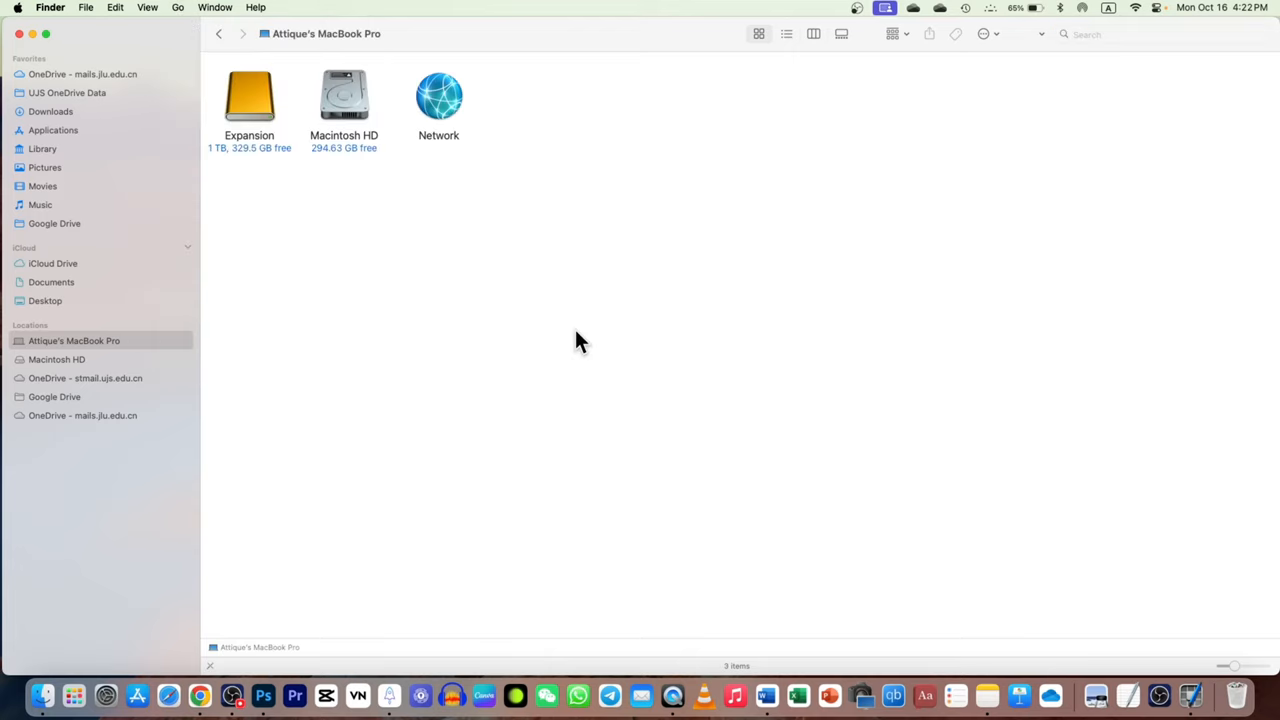
{"action": "mouse_move", "coordinate": [654, 248]}
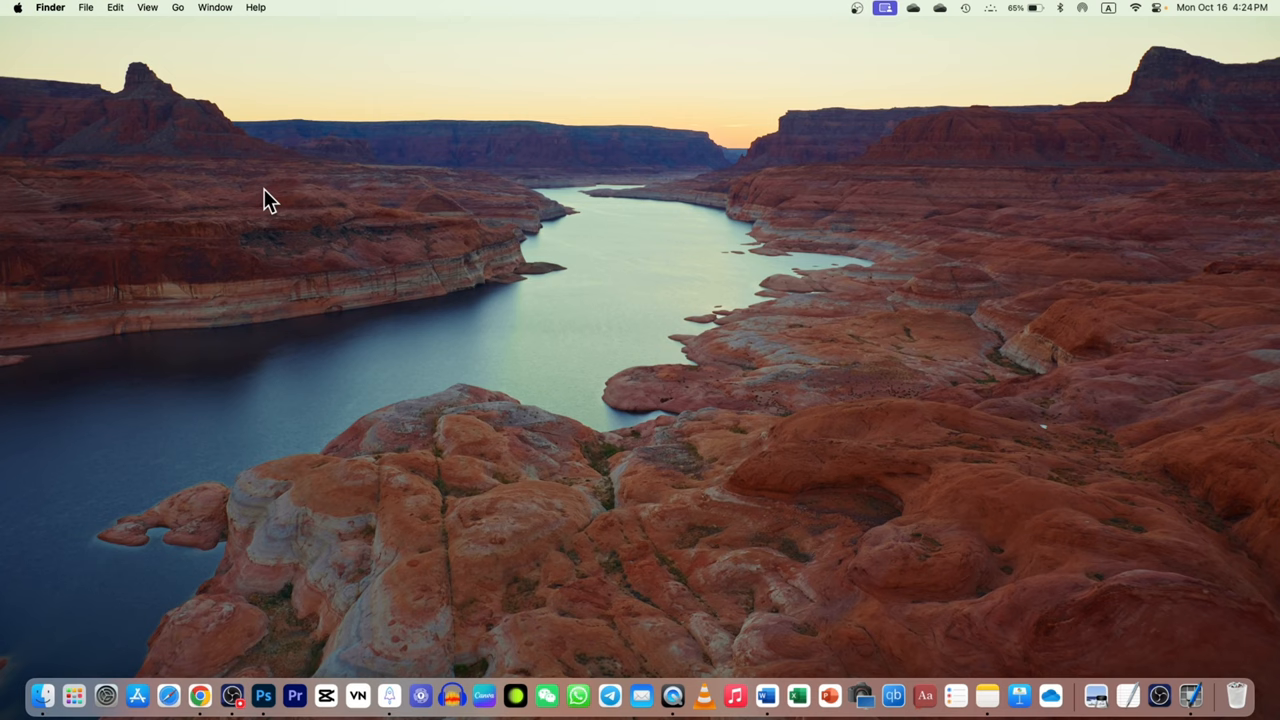
{"action": "mouse_move", "coordinate": [16, 22]}
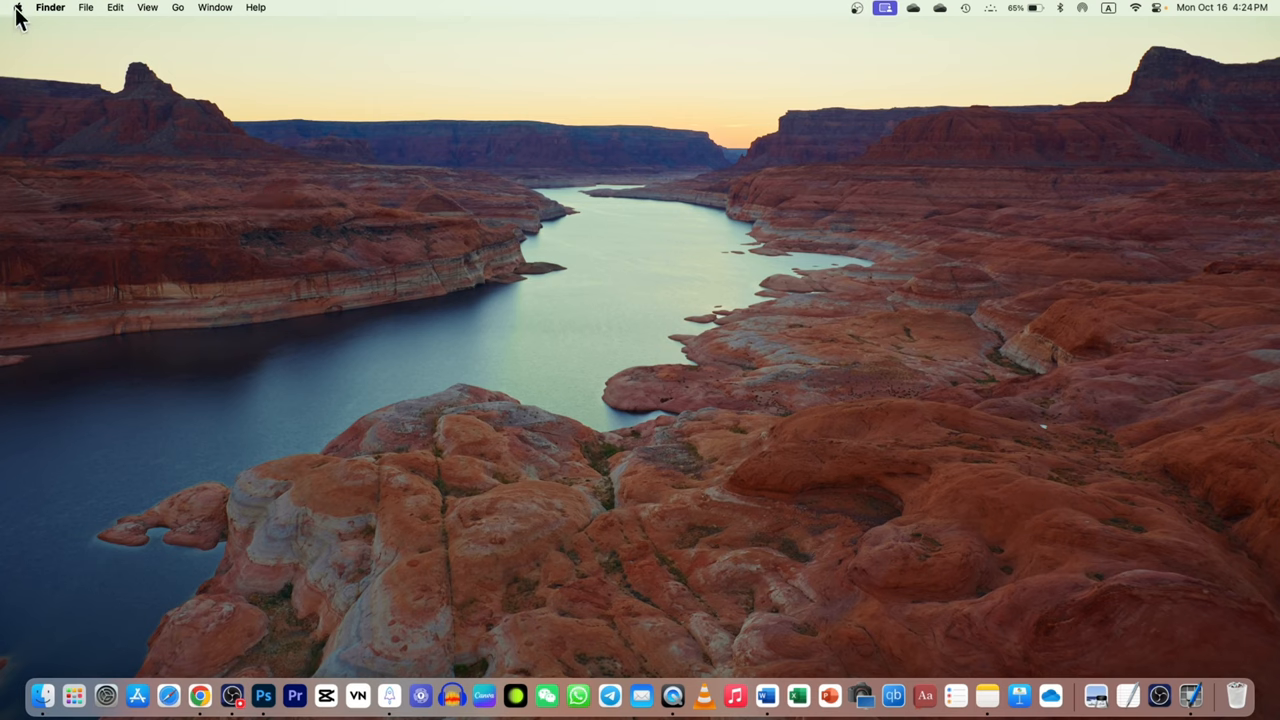
Launch System Settings from the Apple menu
{"action": "left_click", "coordinate": [12, 8]}
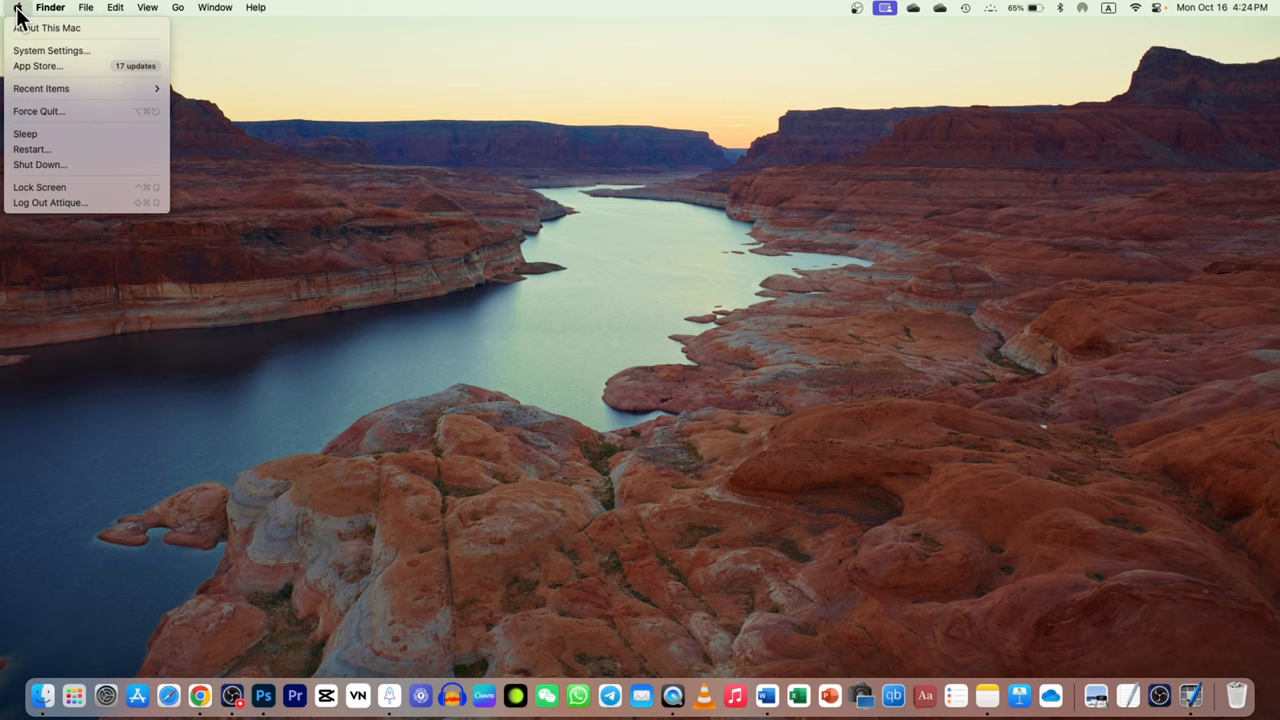
{"action": "mouse_move", "coordinate": [52, 56]}
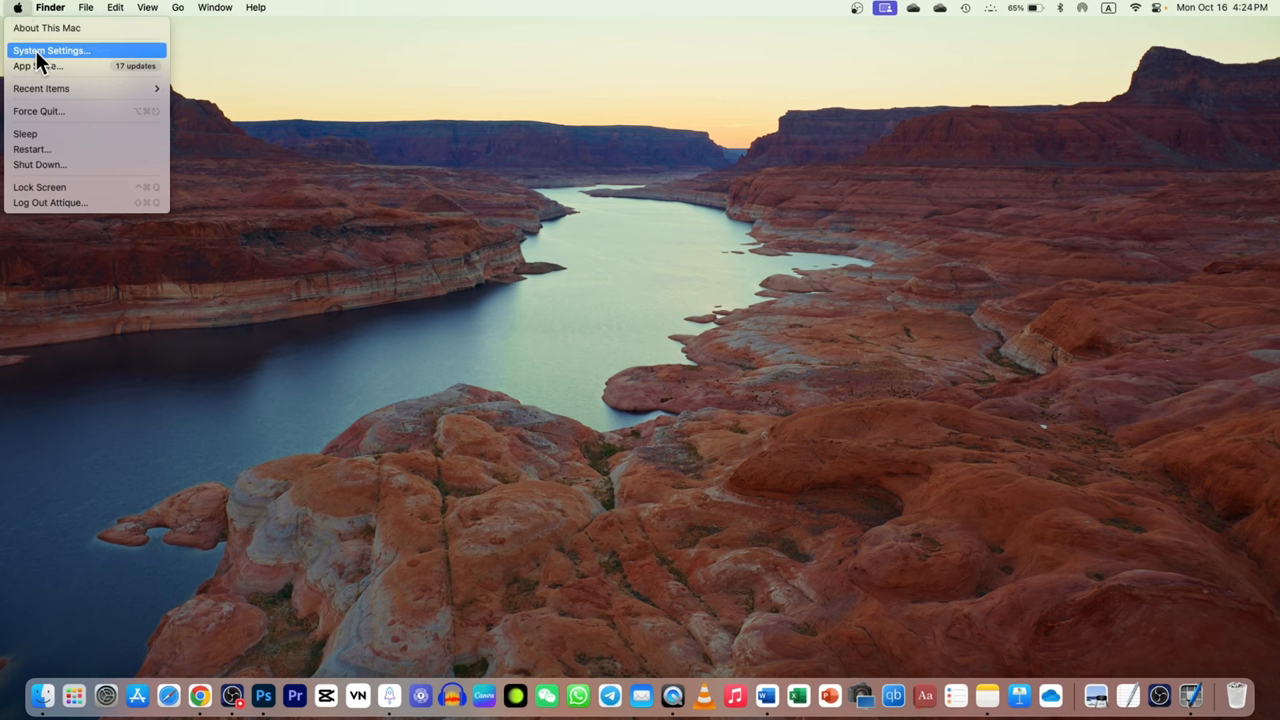
{"action": "left_click", "coordinate": [60, 48]}
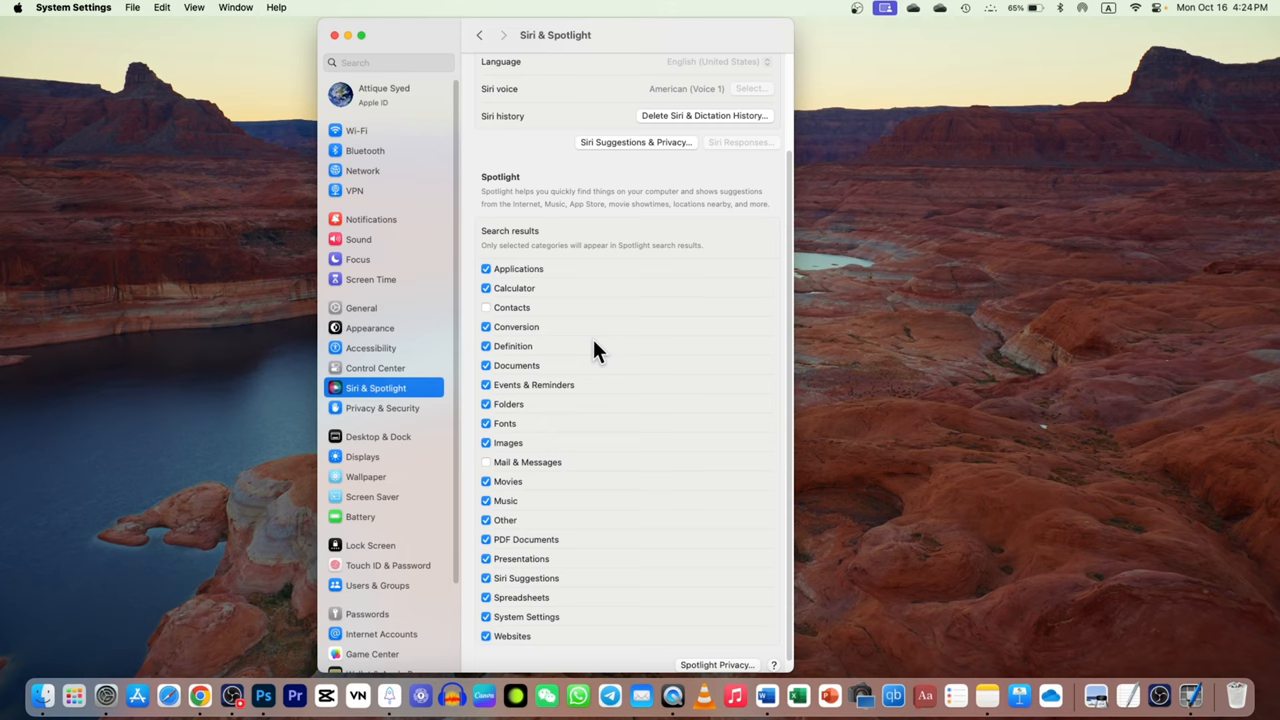
{"action": "mouse_move", "coordinate": [448, 310]}
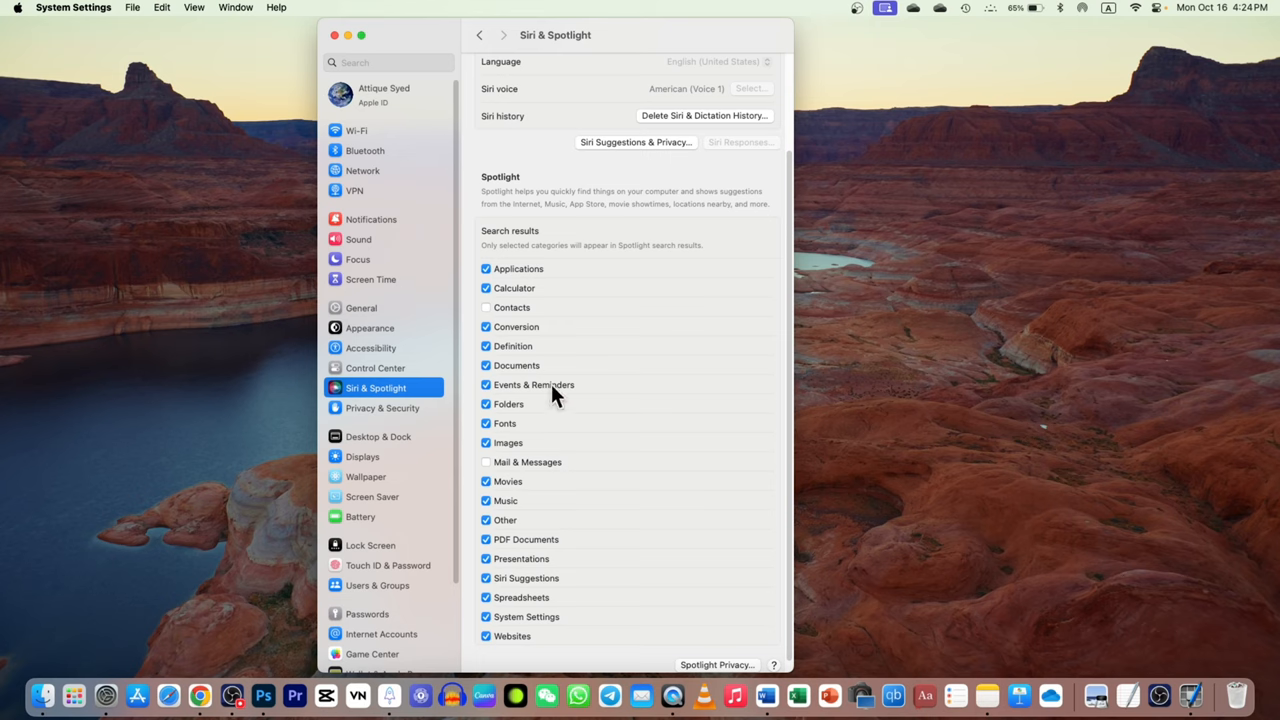
Show the Spotlight Privacy sheet of excluded locations in Siri & Spotlight settings
{"action": "scroll", "scroll_direction": "down", "scroll_amount": 3}
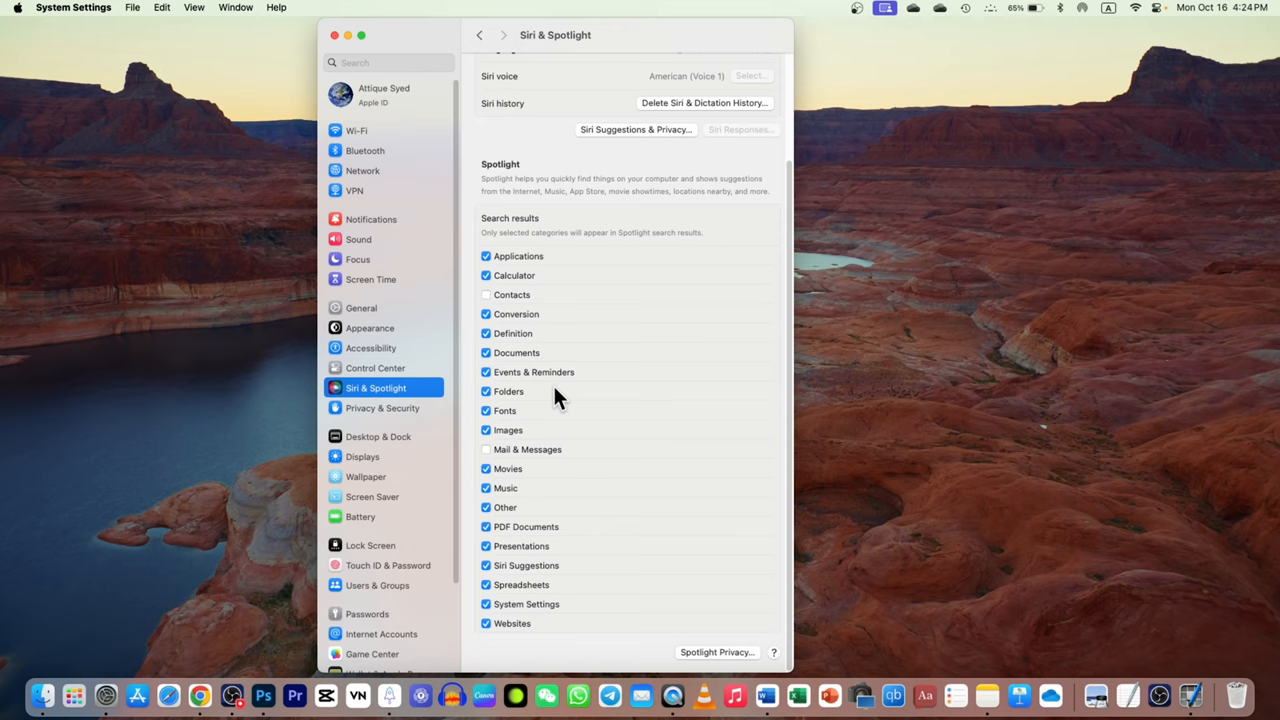
{"action": "mouse_move", "coordinate": [510, 258]}
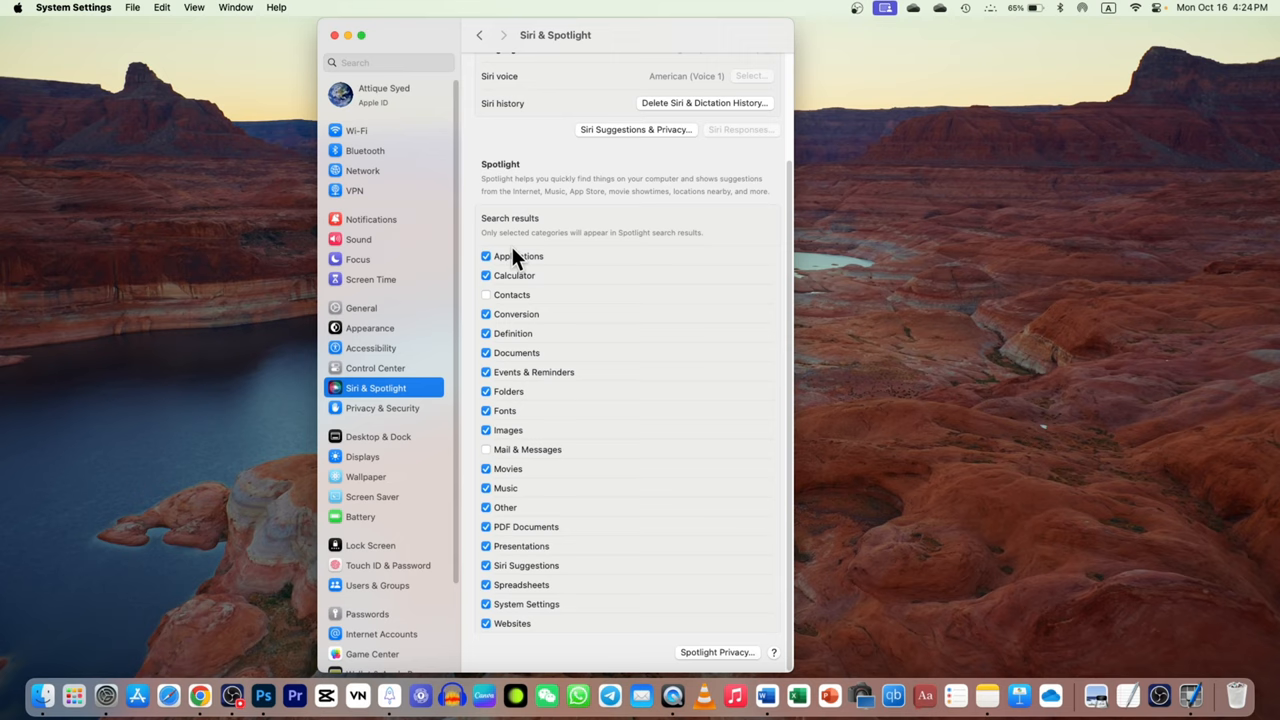
{"action": "mouse_move", "coordinate": [448, 380]}
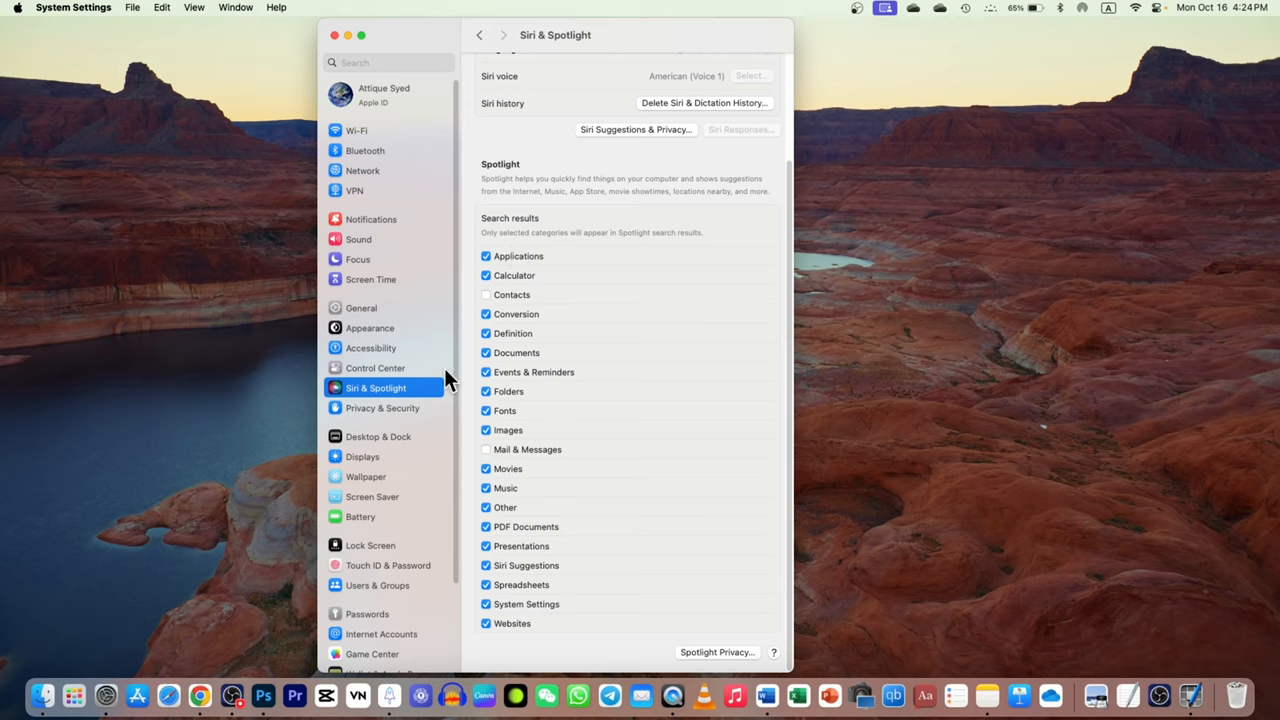
{"action": "mouse_move", "coordinate": [712, 664]}
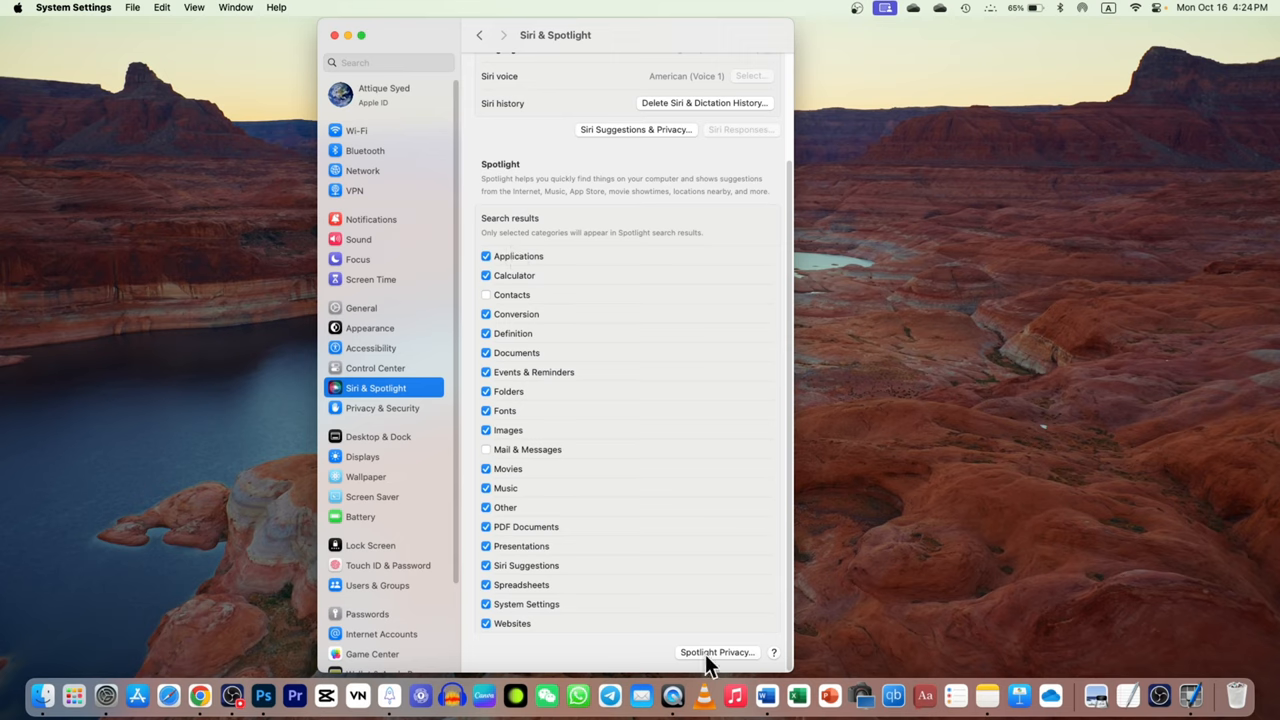
{"action": "left_click", "coordinate": [718, 652]}
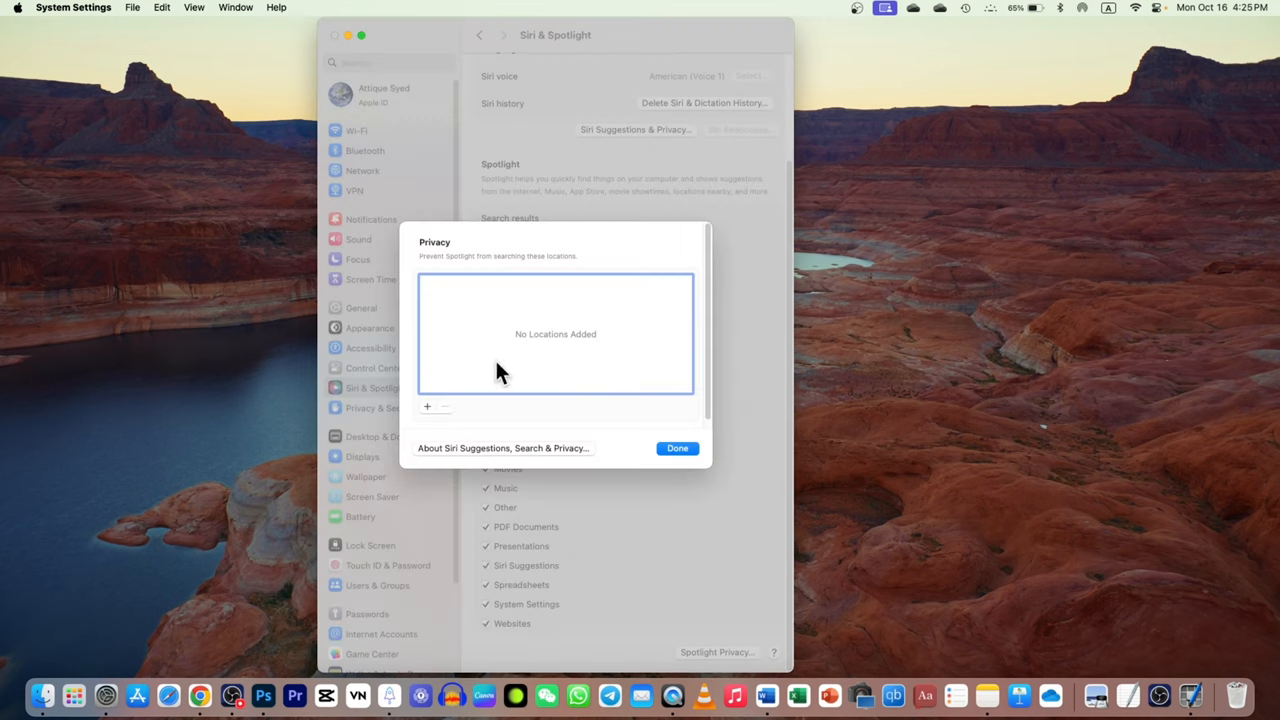
Add the Library folder to Spotlight's excluded locations, confirming the warning, and start adding another
{"action": "left_click", "coordinate": [428, 408]}
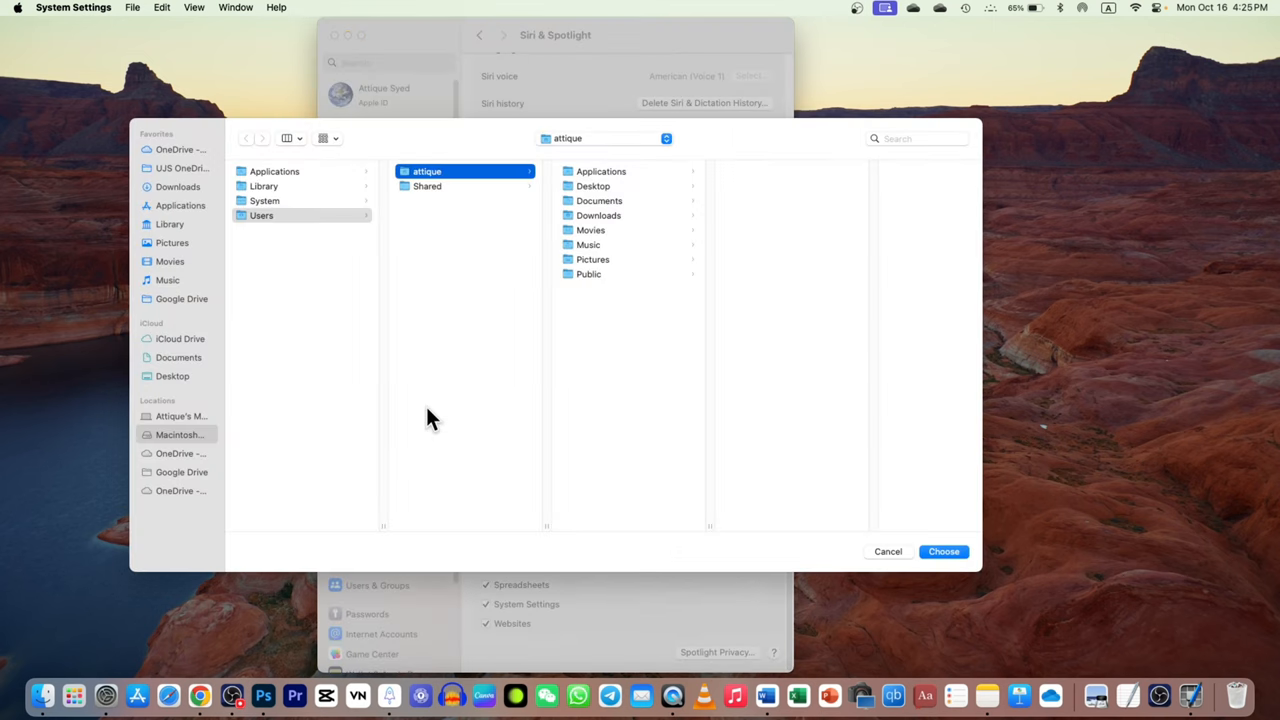
{"action": "mouse_move", "coordinate": [244, 364]}
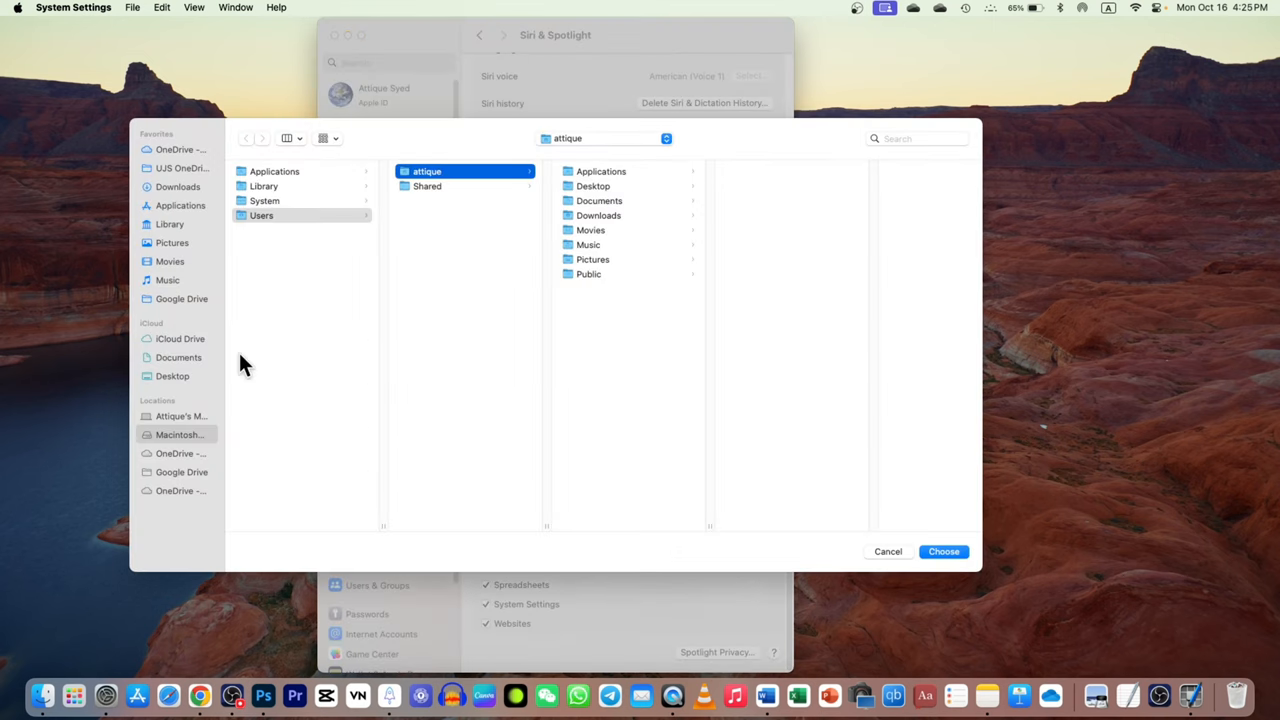
{"action": "mouse_move", "coordinate": [170, 10]}
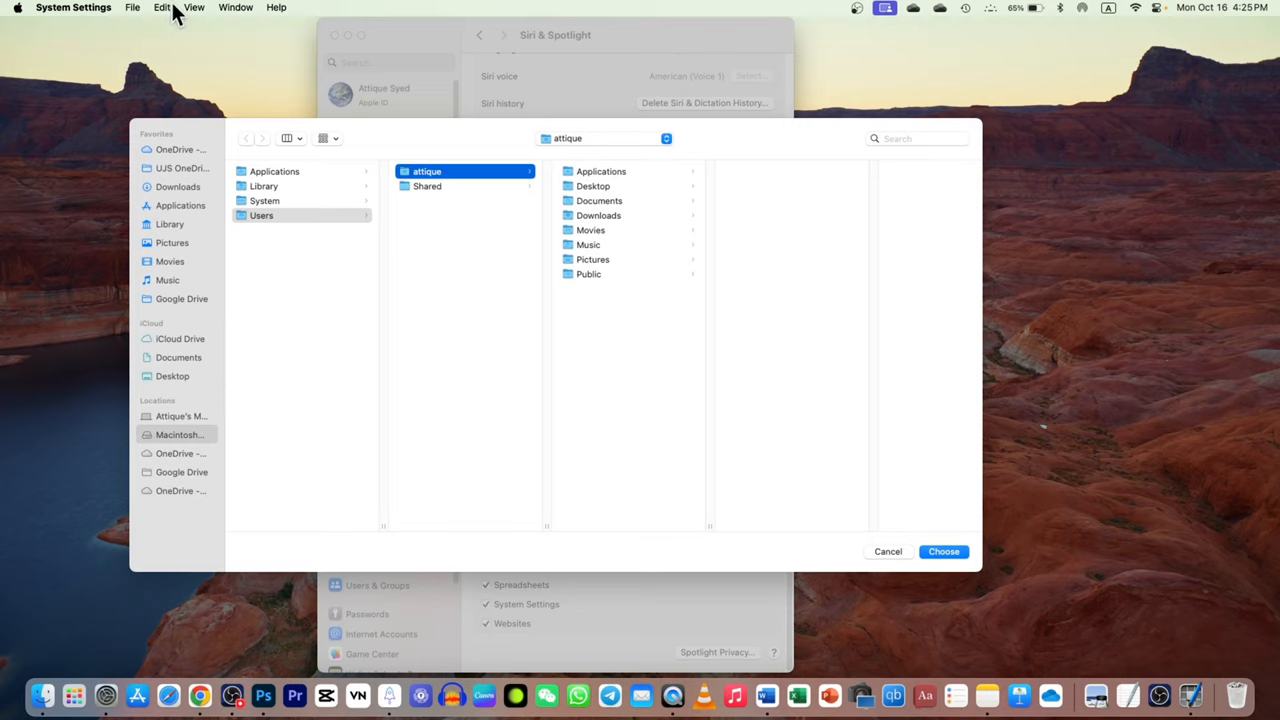
{"action": "mouse_move", "coordinate": [176, 232]}
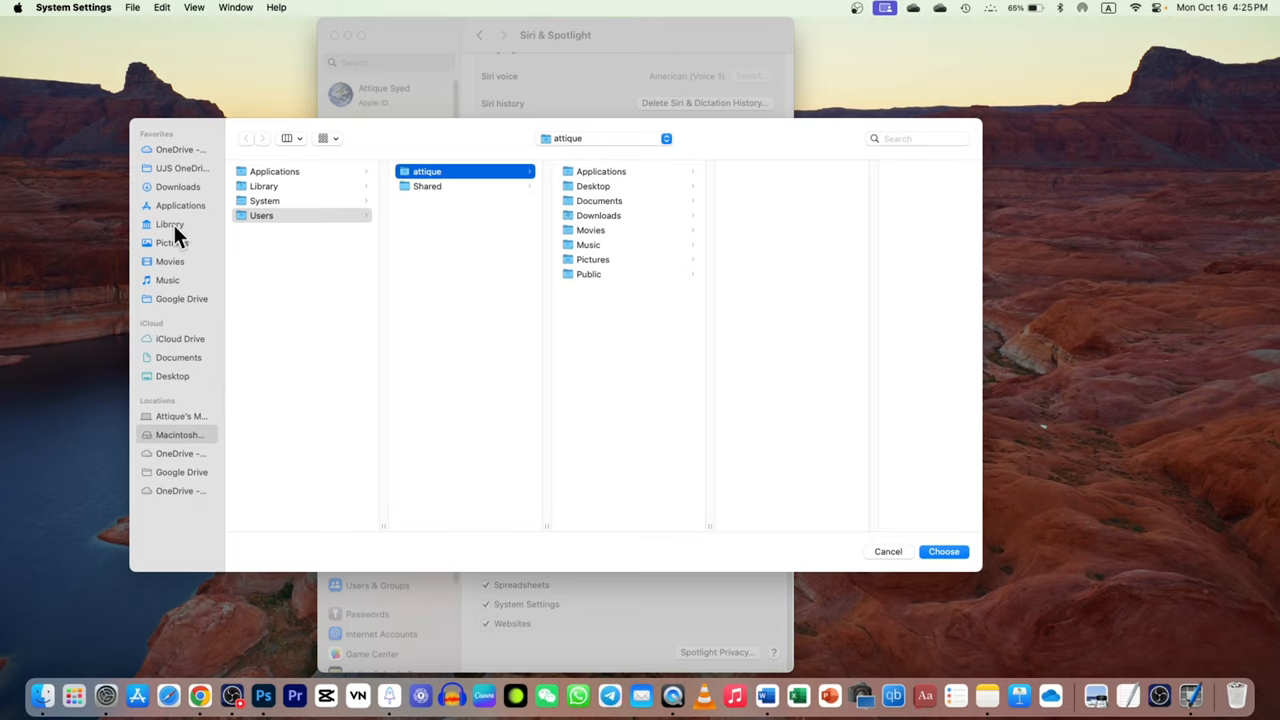
{"action": "left_click", "coordinate": [168, 224]}
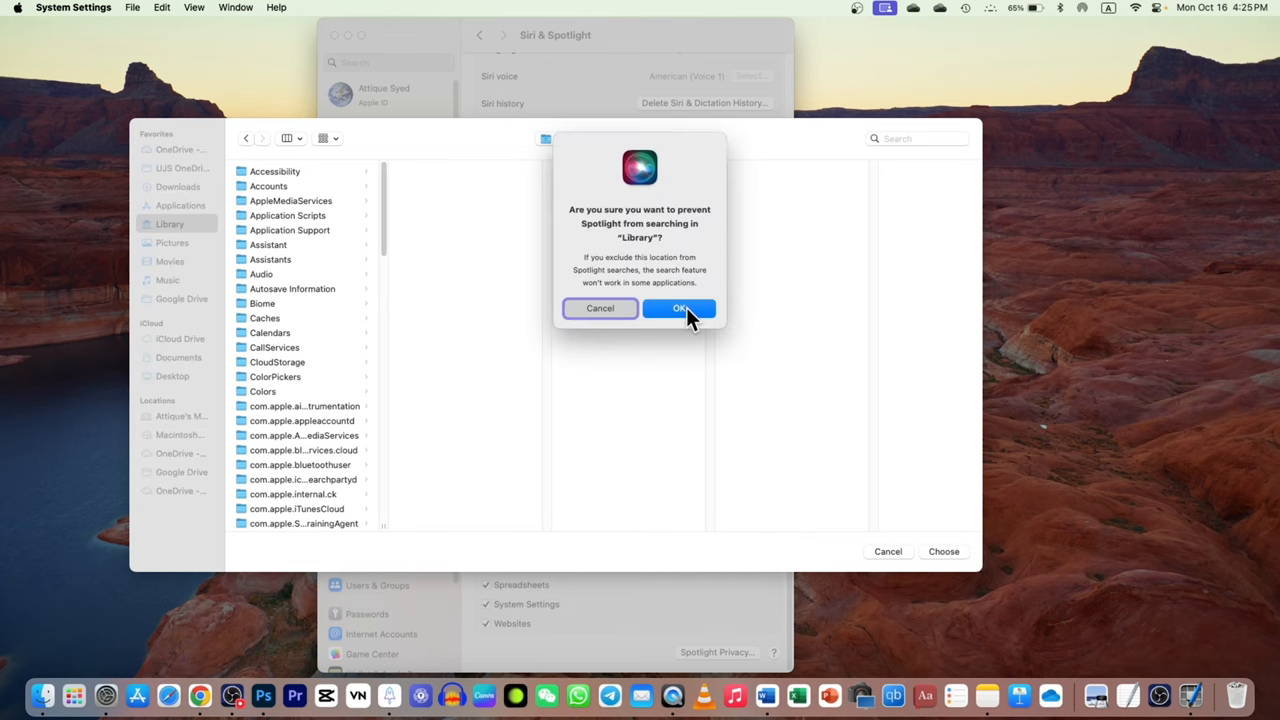
{"action": "left_click", "coordinate": [678, 308]}
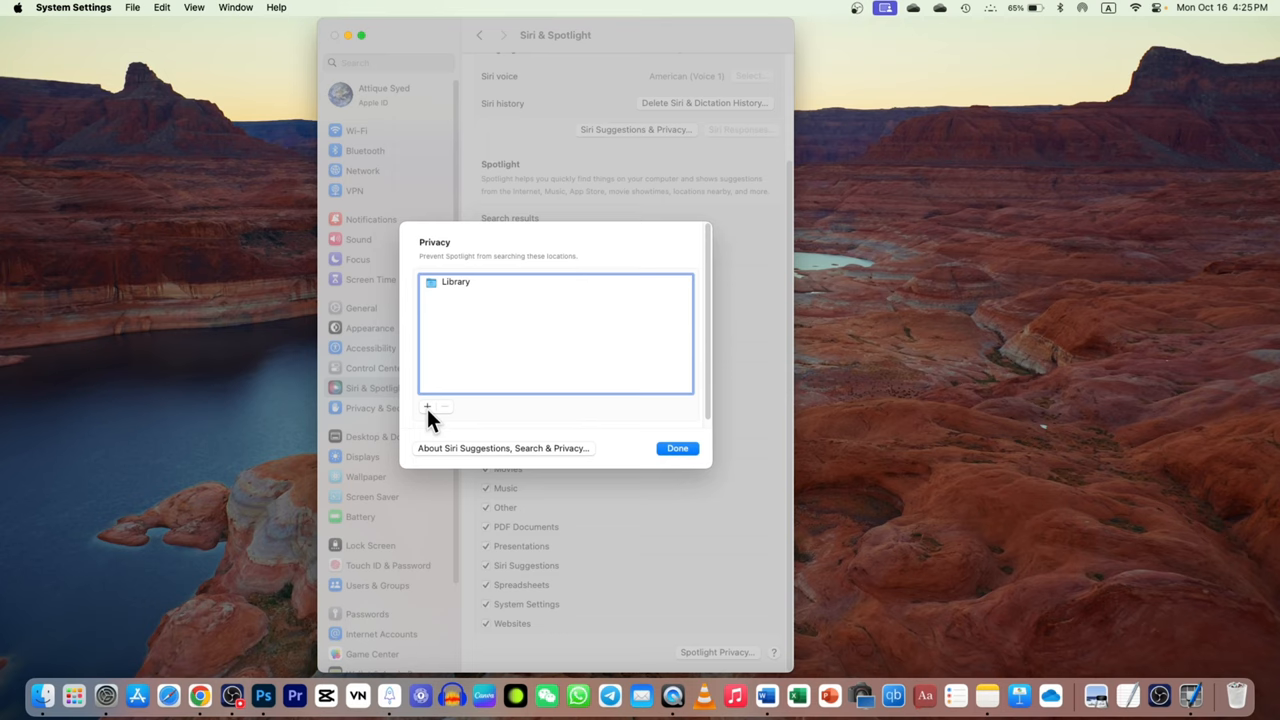
{"action": "left_click", "coordinate": [428, 408]}
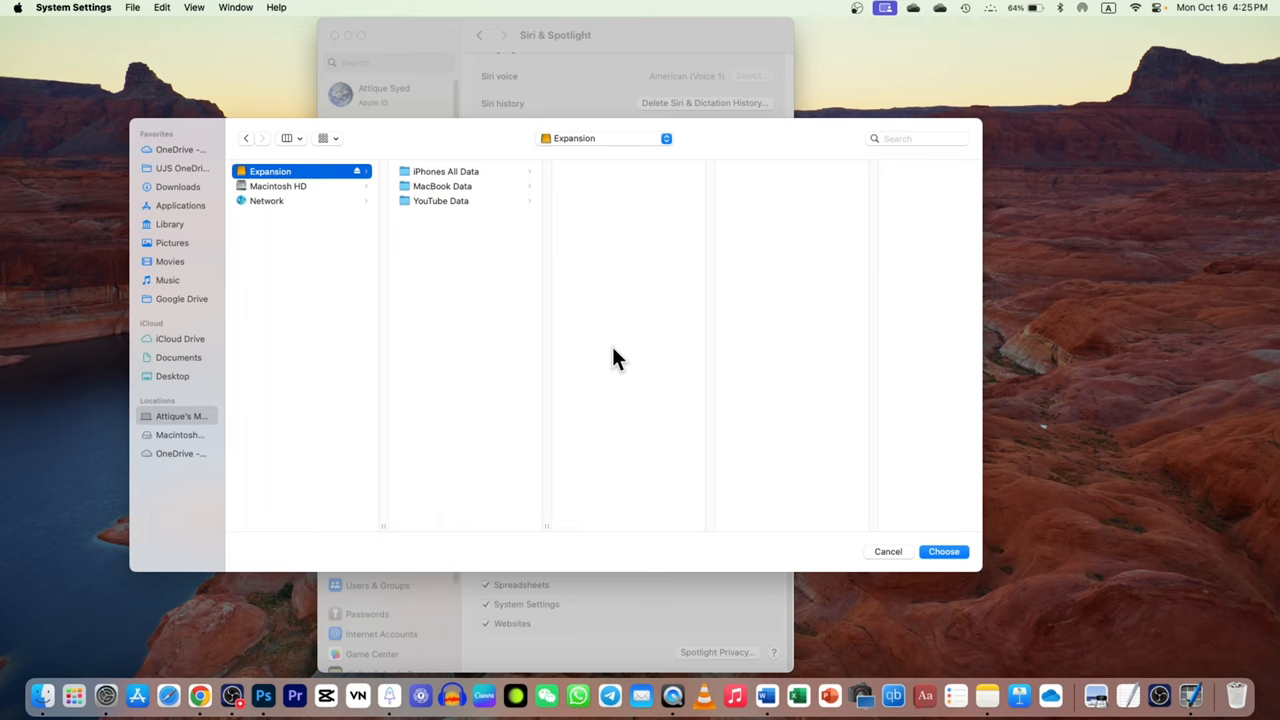
{"action": "left_click", "coordinate": [944, 552]}
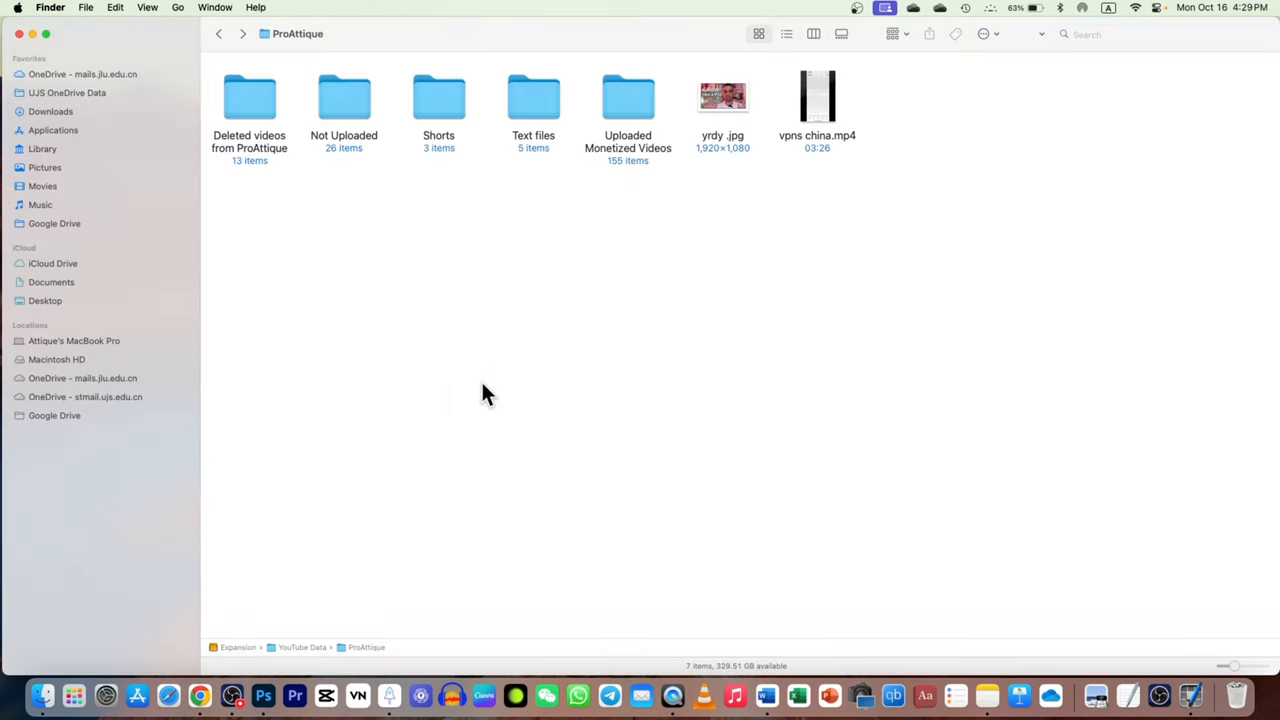
{"action": "mouse_move", "coordinate": [476, 404]}
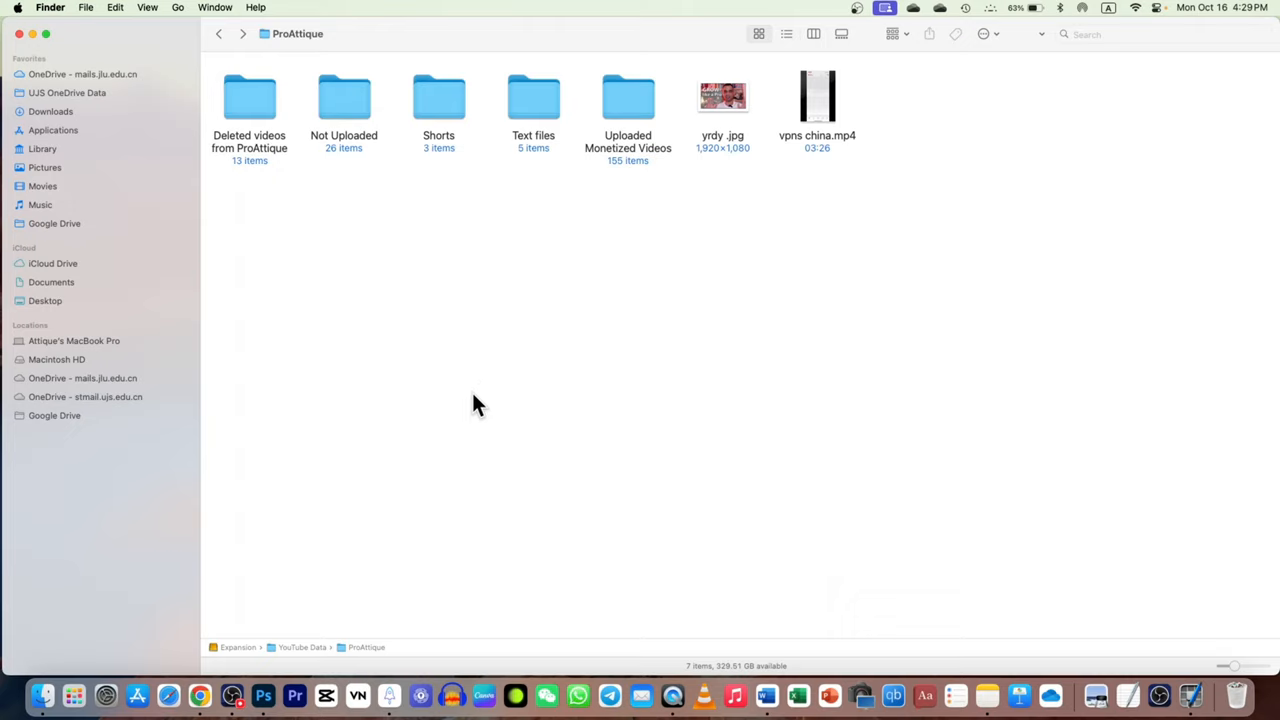
{"action": "mouse_move", "coordinate": [76, 140]}
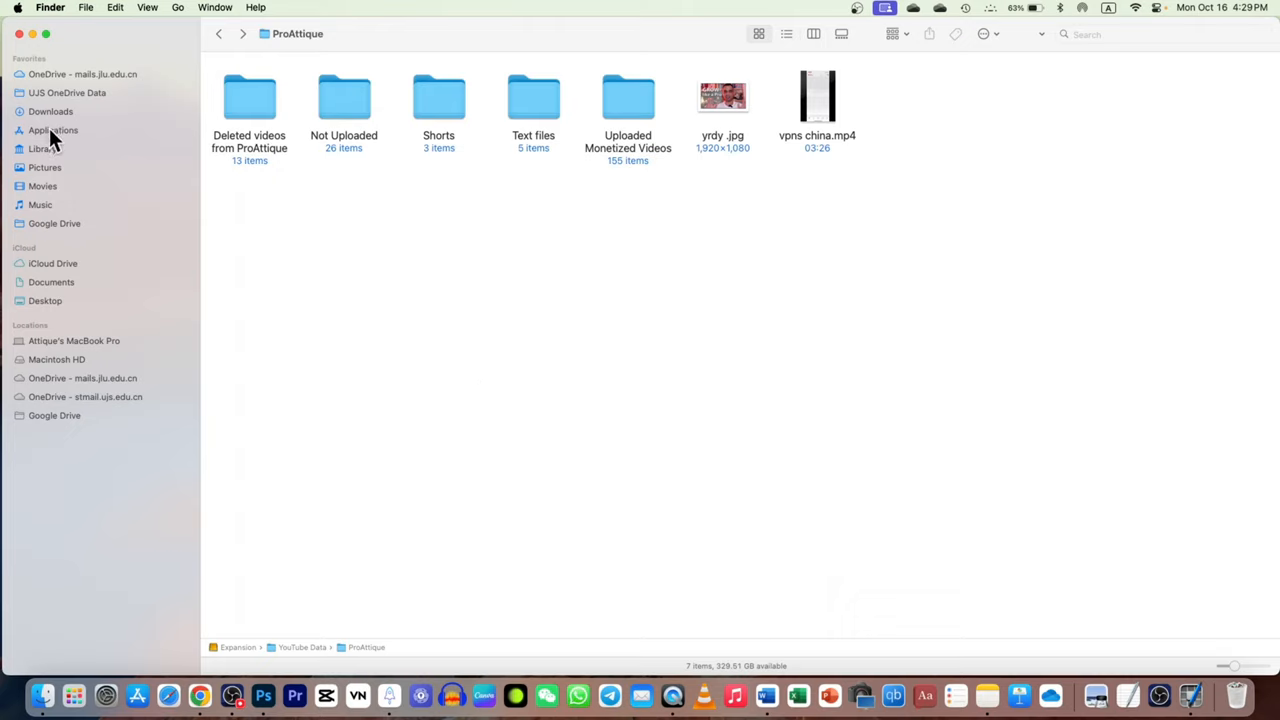
{"action": "mouse_move", "coordinate": [876, 212]}
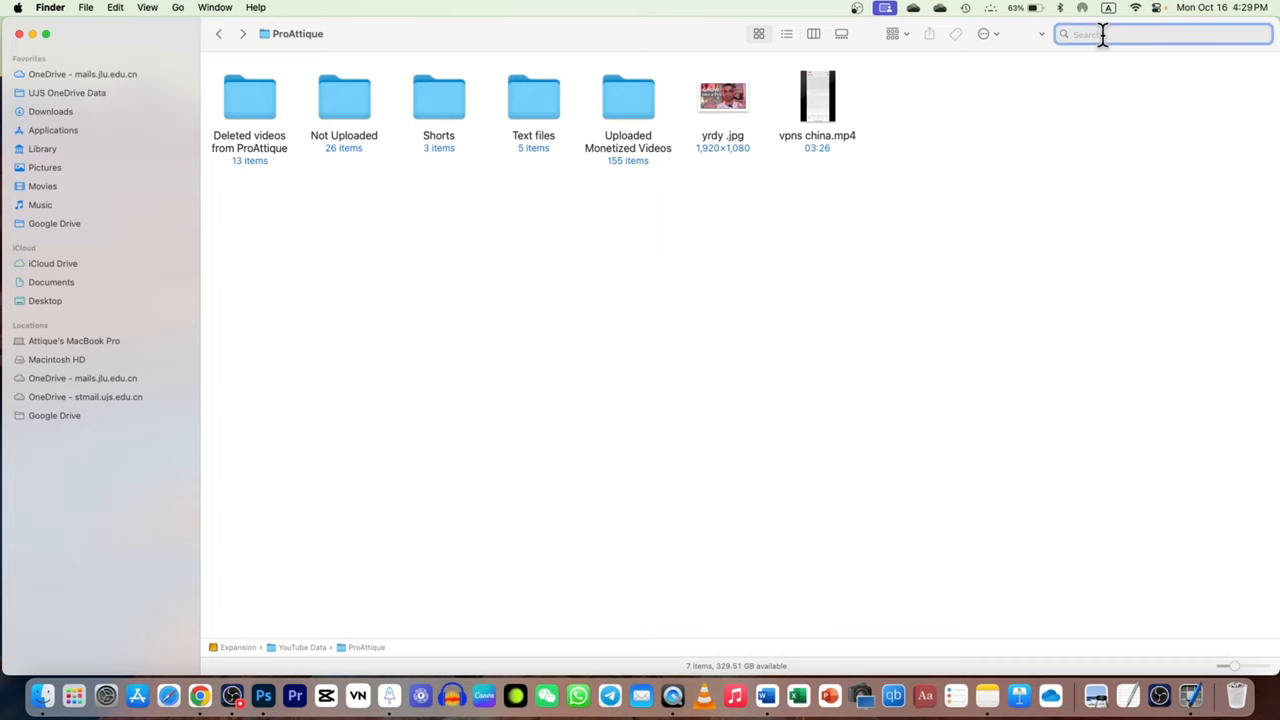
Search This Mac for 'obs', returning OBS-related files, videos and folders
{"action": "type", "text": "obs"}
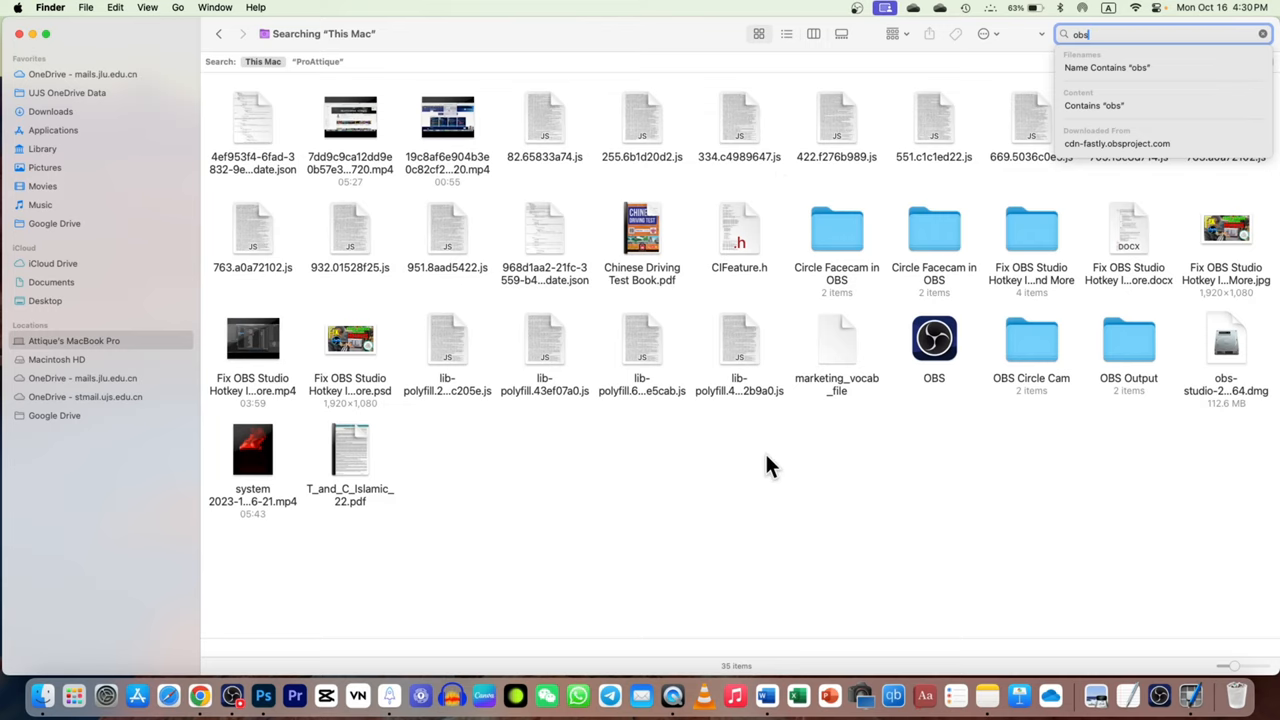
{"action": "mouse_move", "coordinate": [1116, 68]}
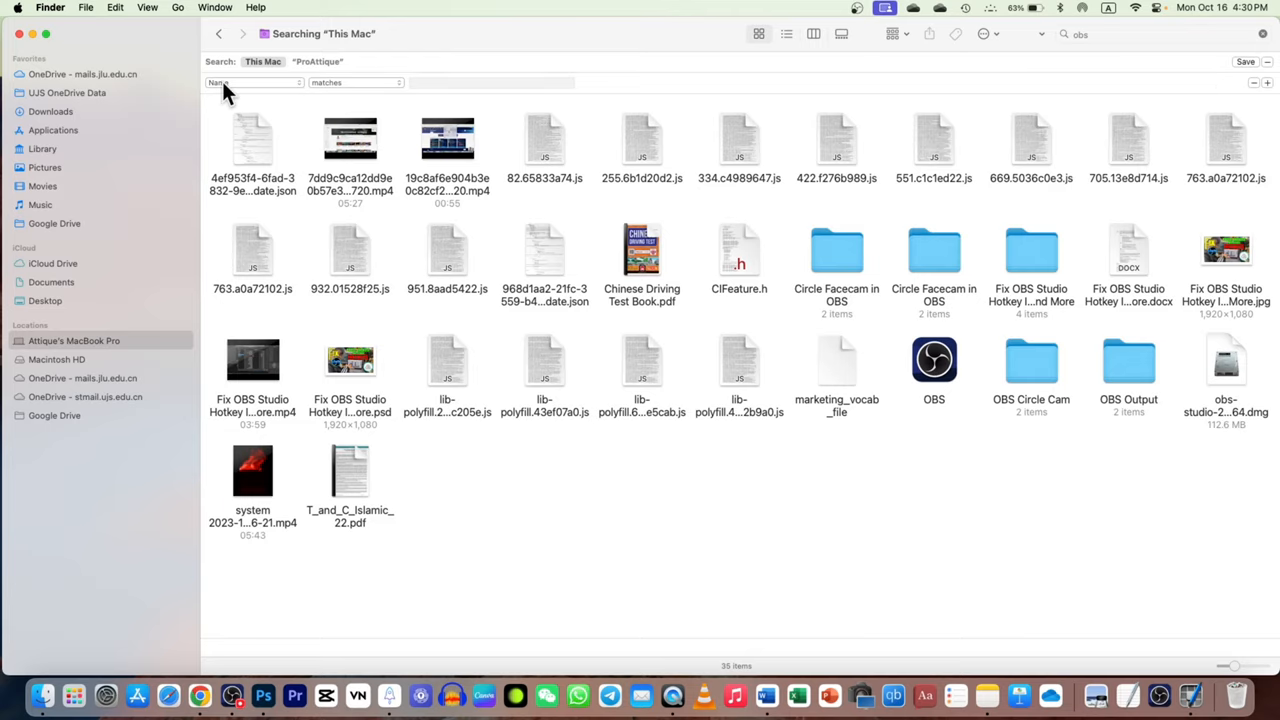
Require names matching 'obs' and include system files, listing 43 results
{"action": "left_click", "coordinate": [492, 82]}
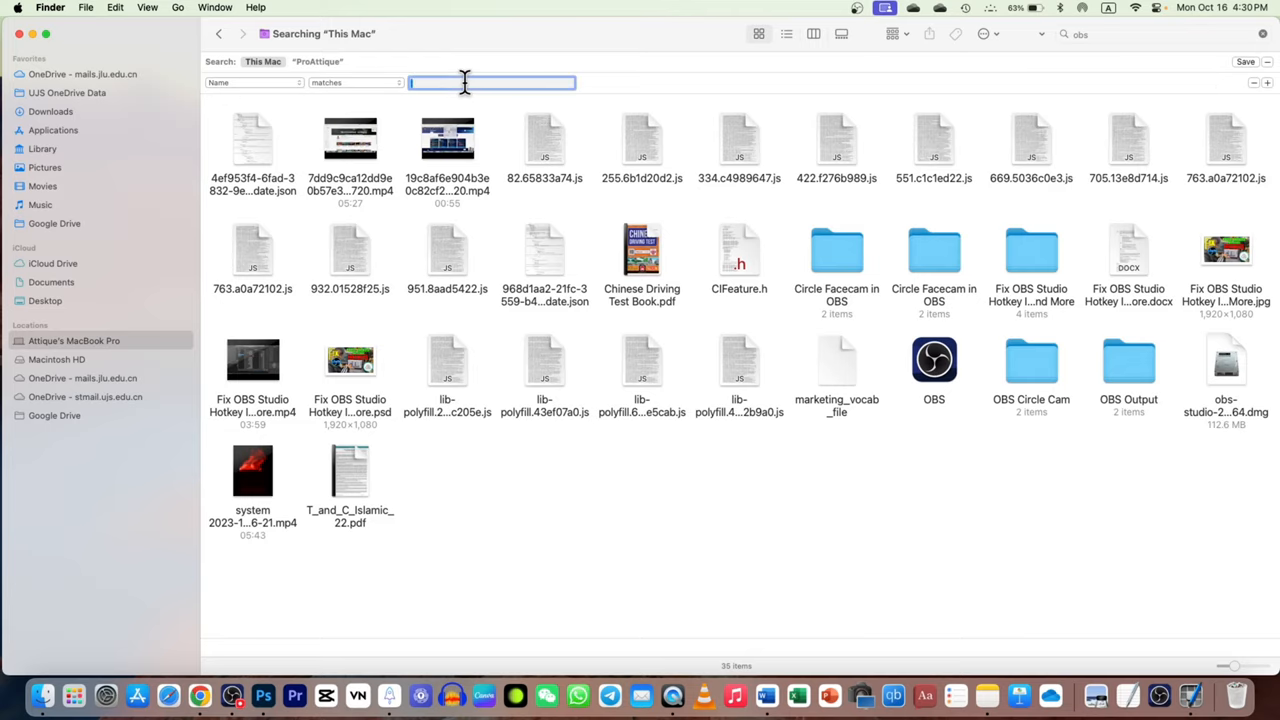
{"action": "type", "text": "obs"}
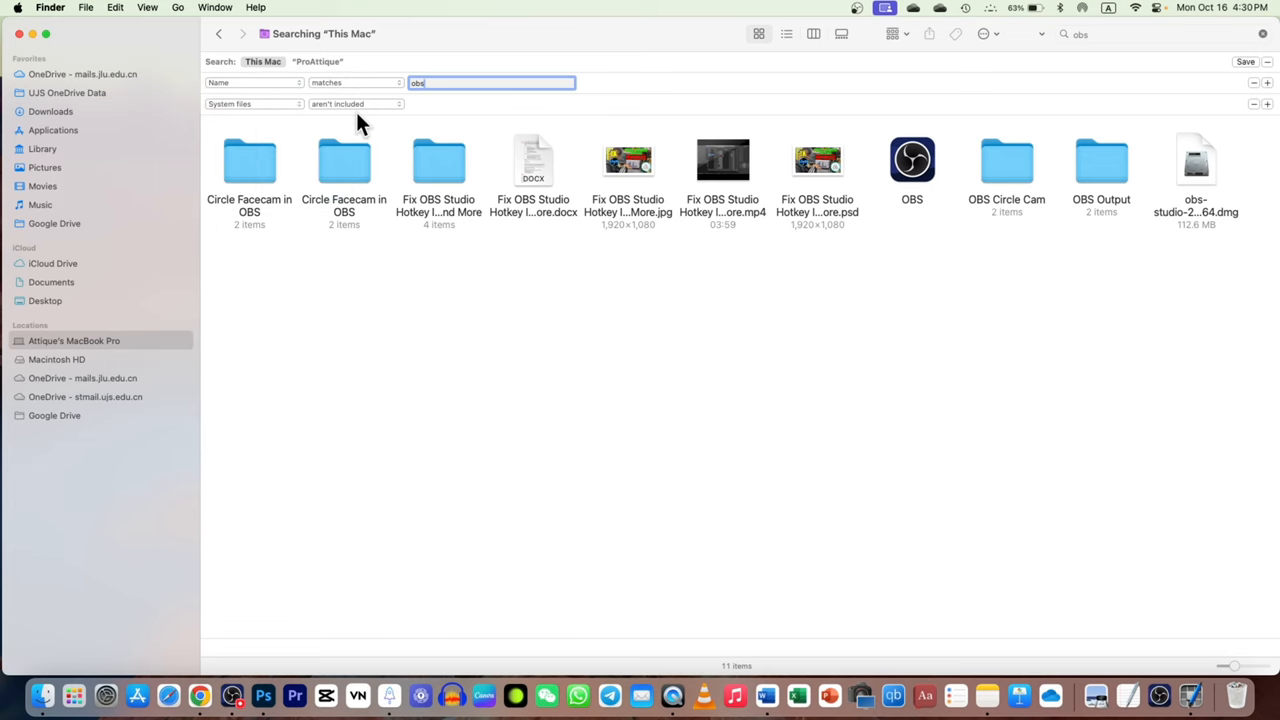
{"action": "left_click", "coordinate": [352, 104]}
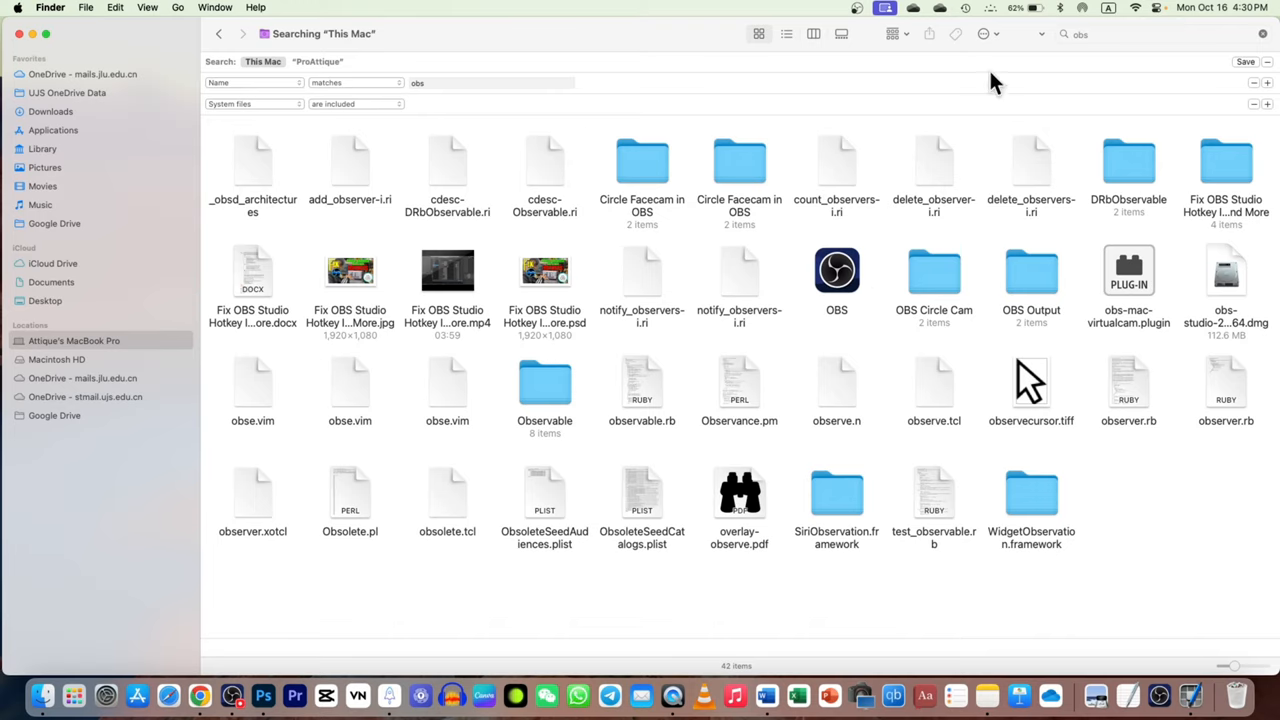
{"action": "mouse_move", "coordinate": [324, 76]}
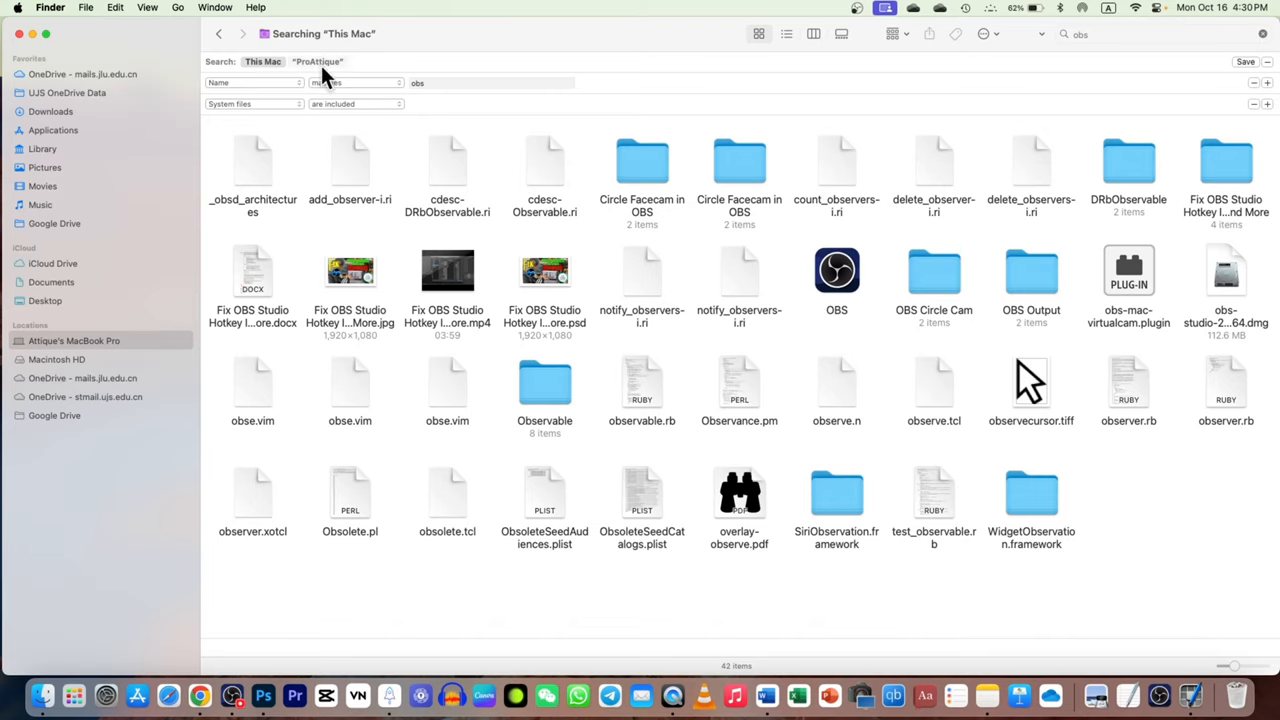